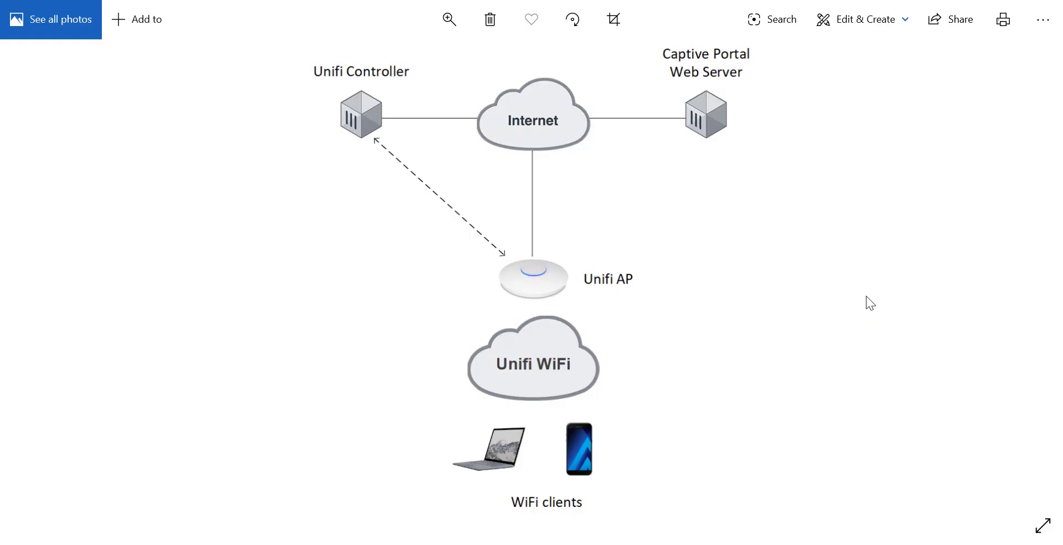
pyautogui.moveTo(508, 277)
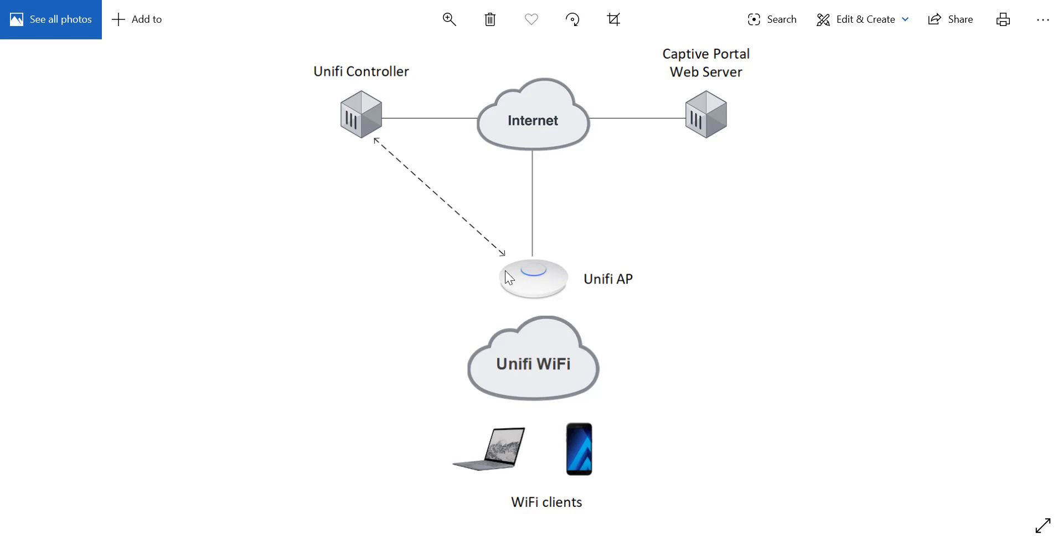
pyautogui.moveTo(493, 278)
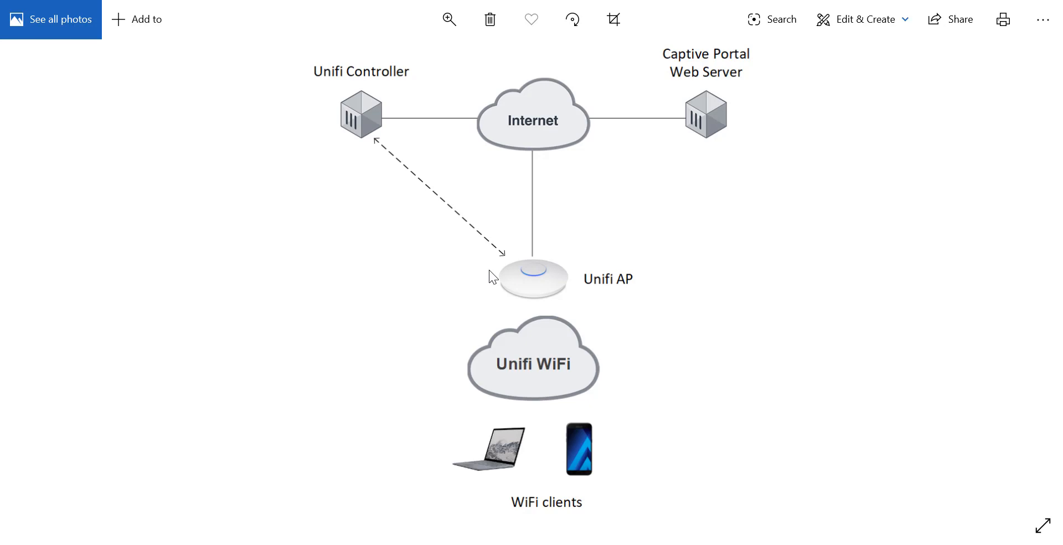
pyautogui.moveTo(532, 255)
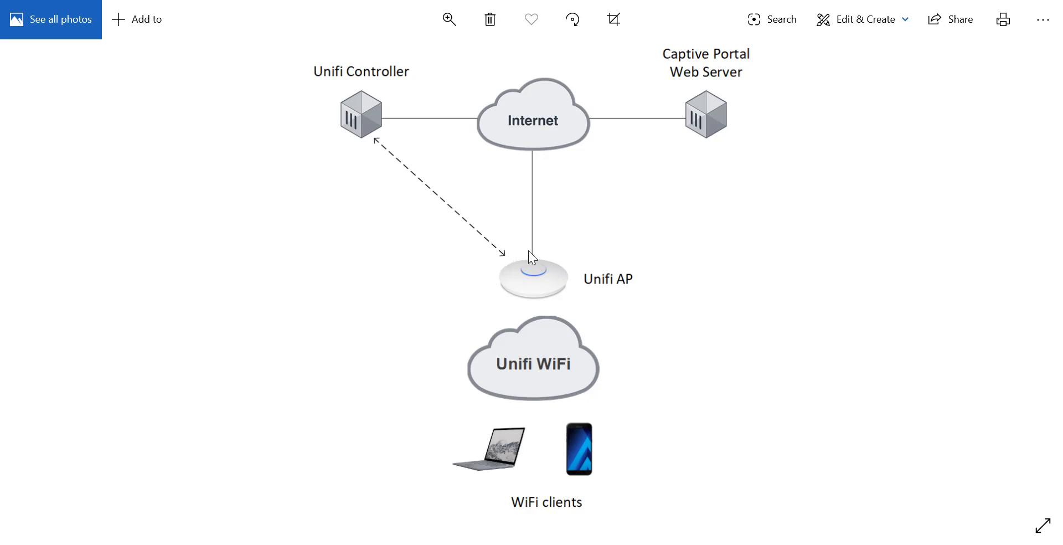
pyautogui.moveTo(524, 259)
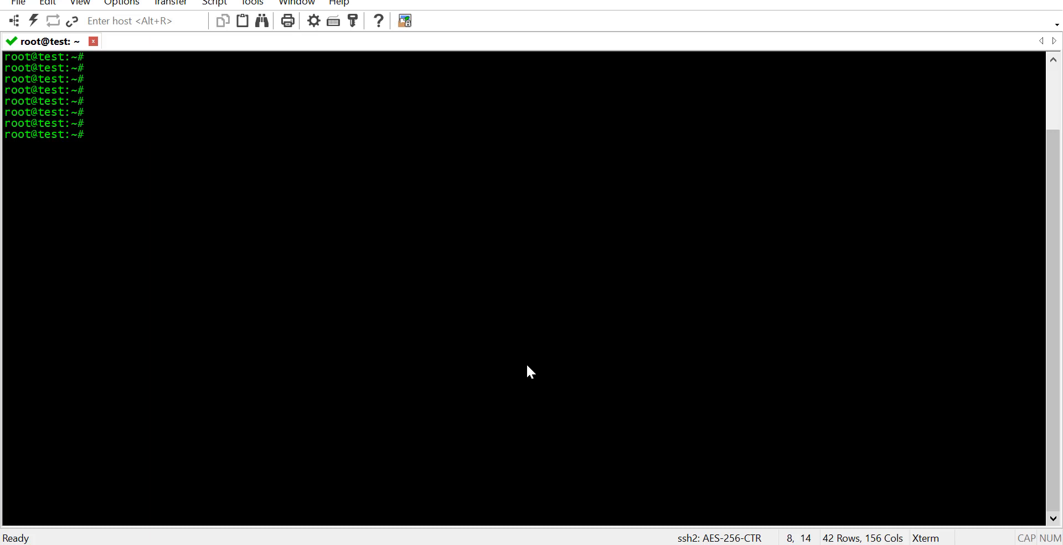
pyautogui.moveTo(660, 416)
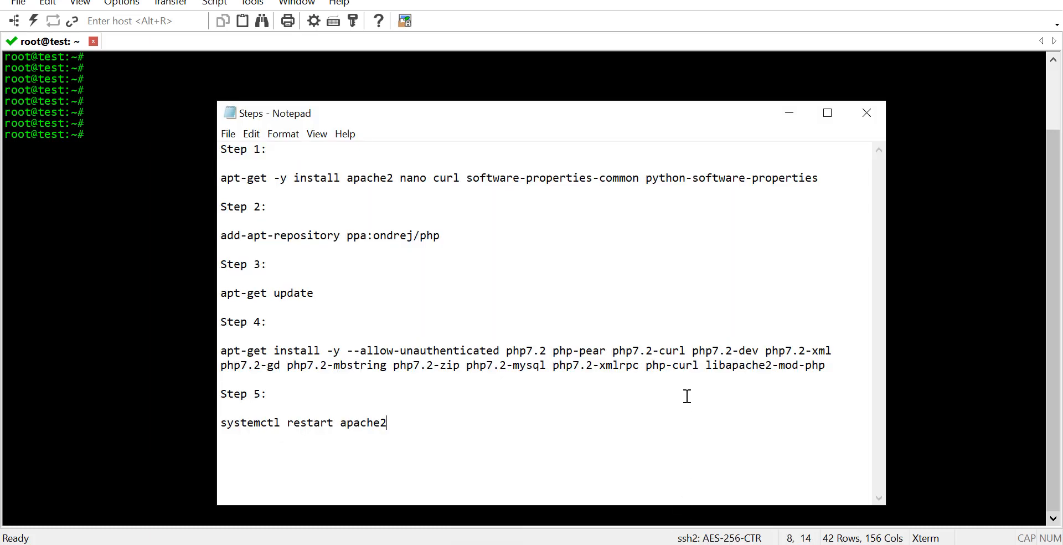
pyautogui.moveTo(774, 466)
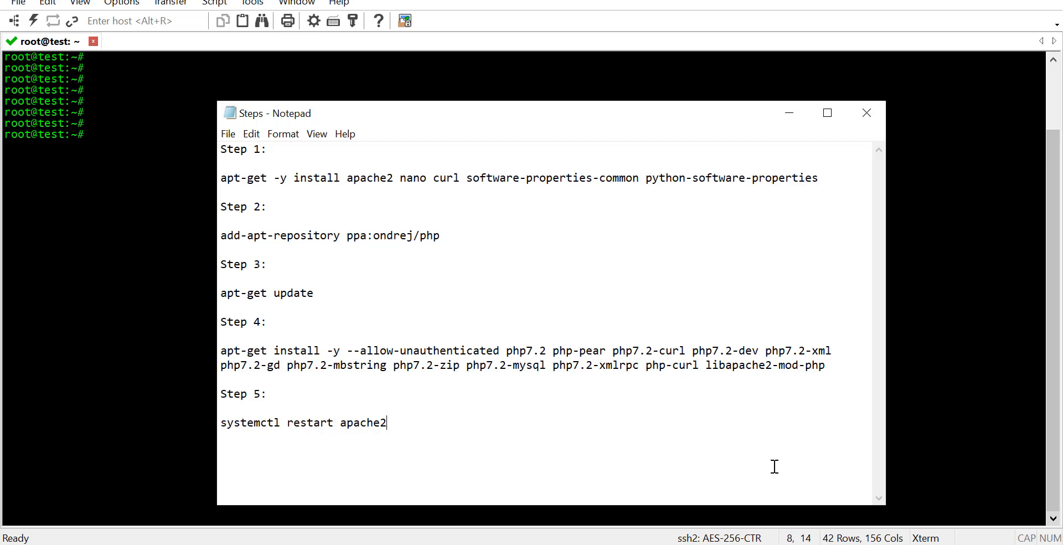
pyautogui.moveTo(611, 271)
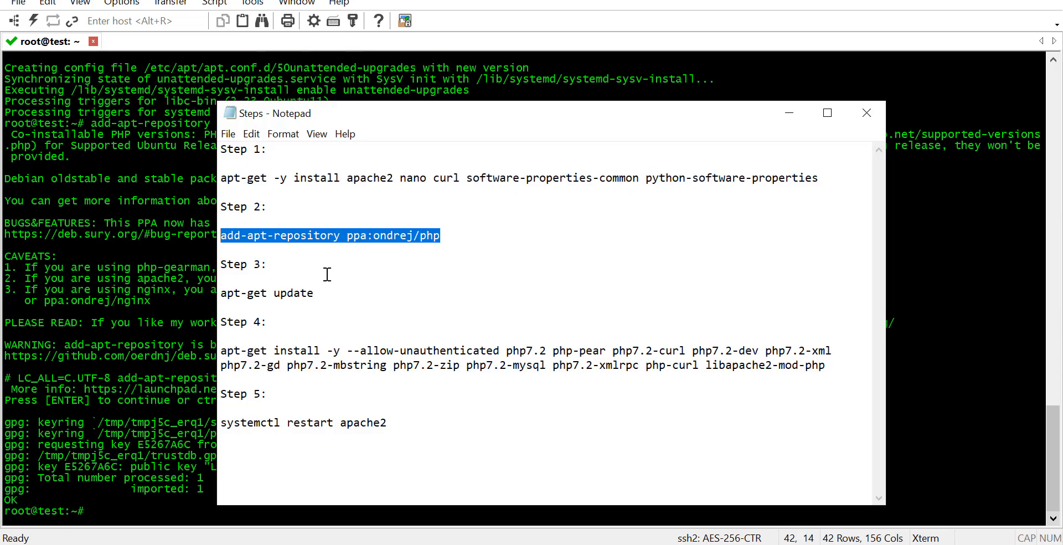
# Run apt-get update and the PHP 7.2 install command from the notes in the SSH session.
pyautogui.click(866, 113)
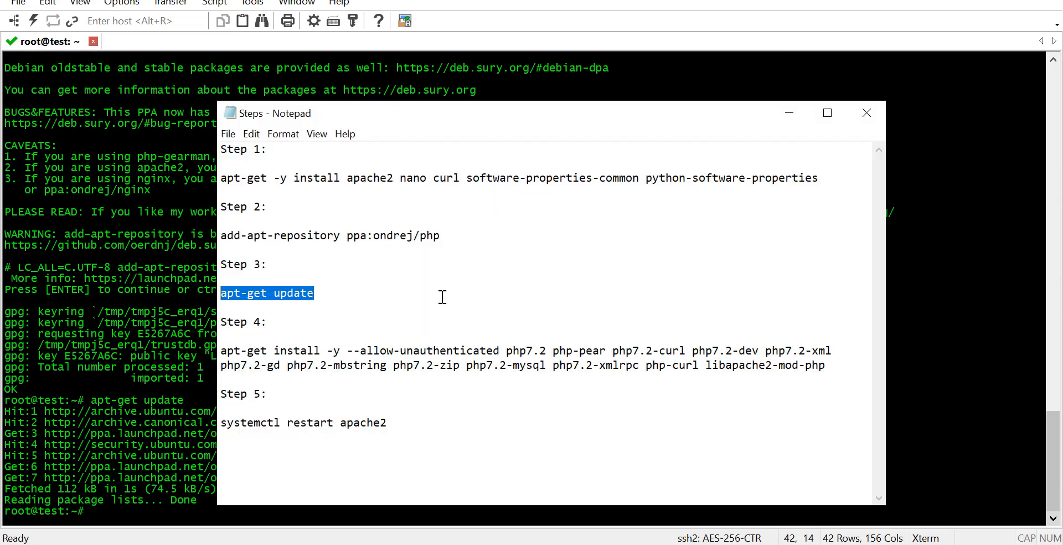
pyautogui.click(866, 113)
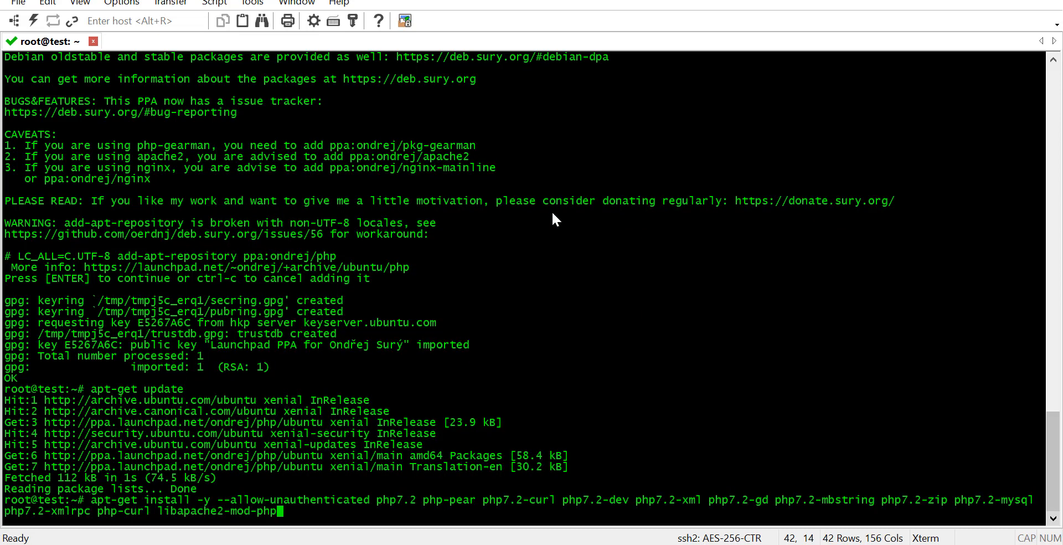
pyautogui.press('Return')
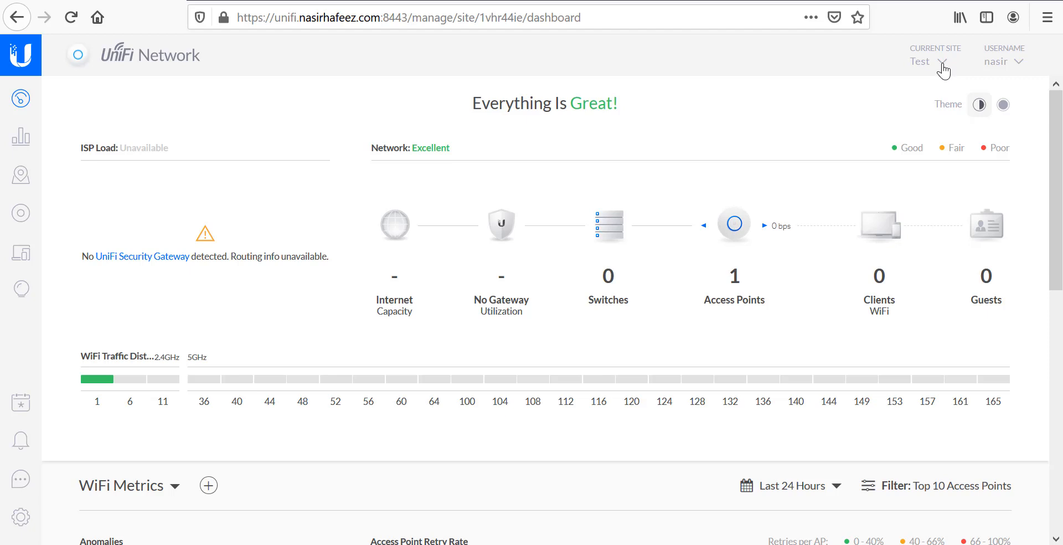
# Verify Test is the current site and select its site ID 1vhr44ie in the dashboard address.
pyautogui.click(941, 62)
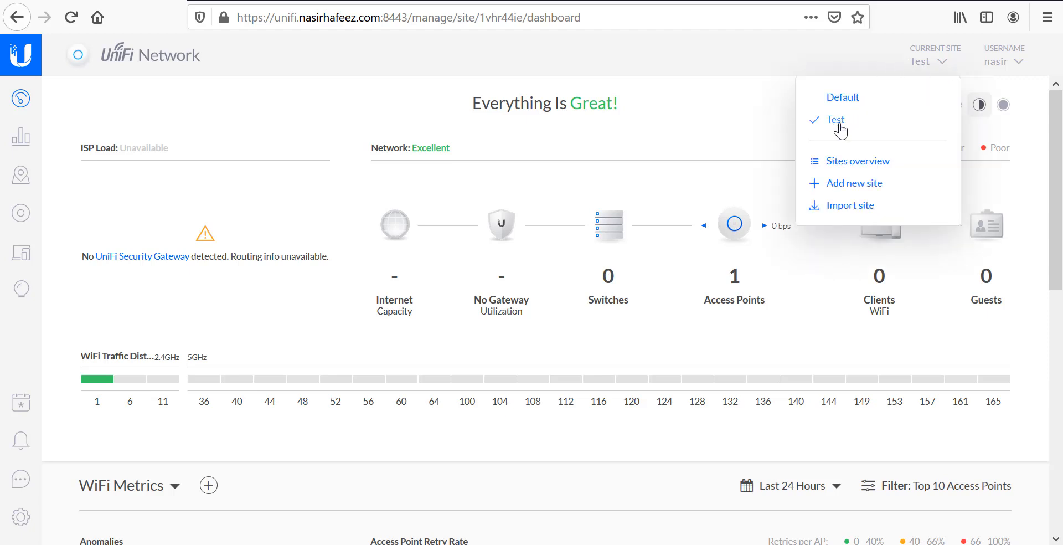
pyautogui.moveTo(715, 125)
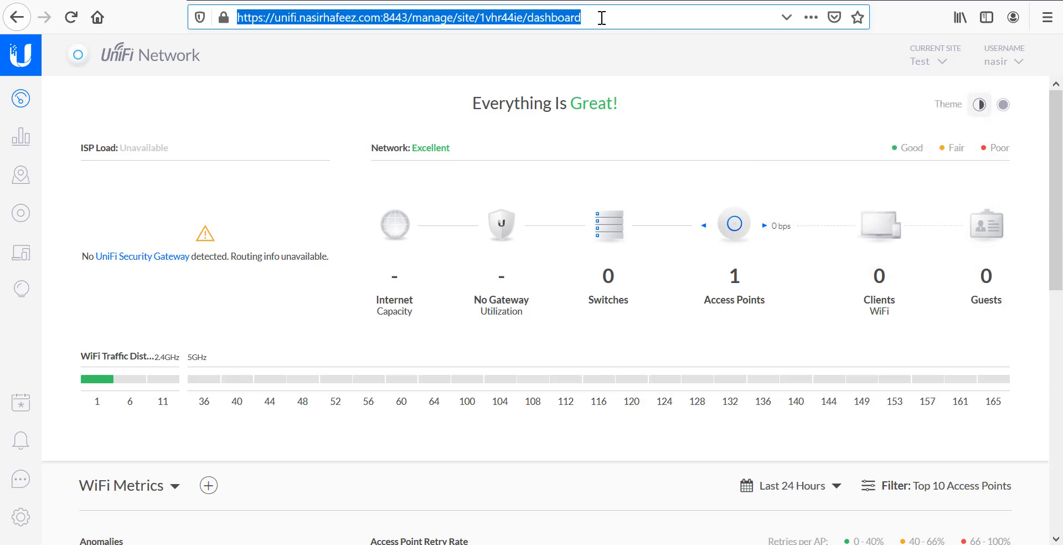
pyautogui.click(481, 18)
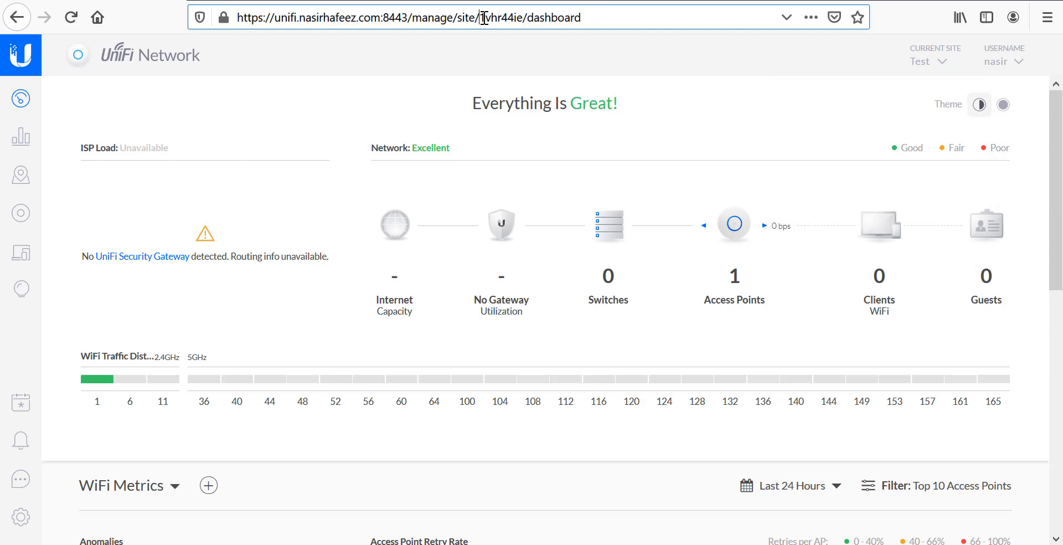
pyautogui.doubleClick(501, 18)
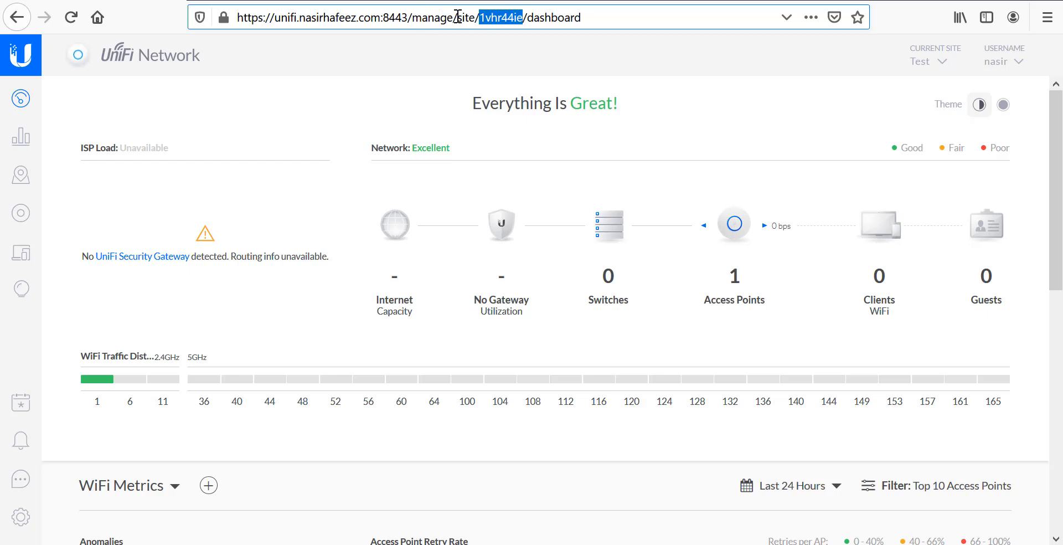
pyautogui.moveTo(623, 61)
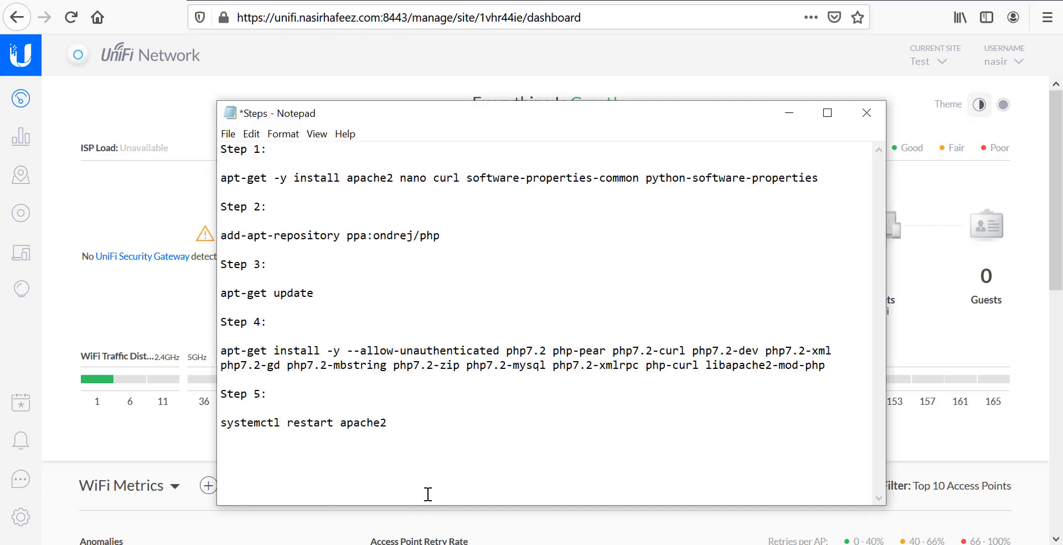
# Note guest/s/1vhr44ie and the full 1.1.1.1/guest/s/1vhr44ie portal address in the steps file.
pyautogui.write('1vhr44ie')
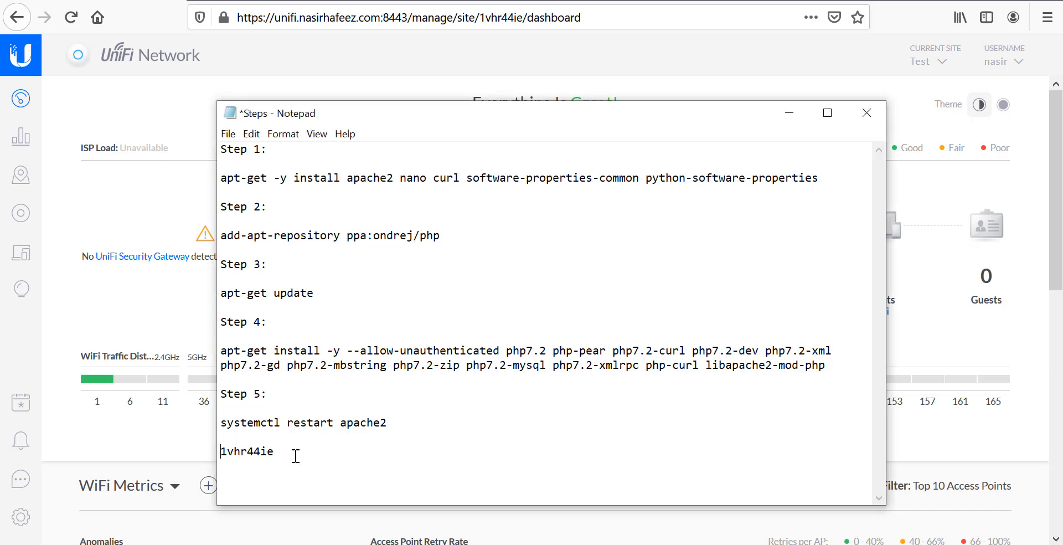
pyautogui.write('guest/')
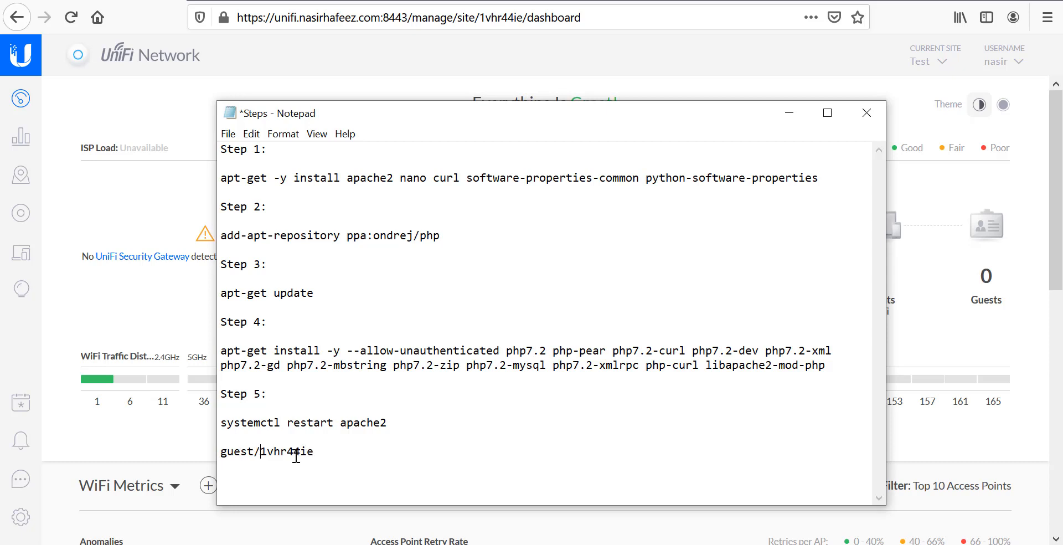
pyautogui.write('s/')
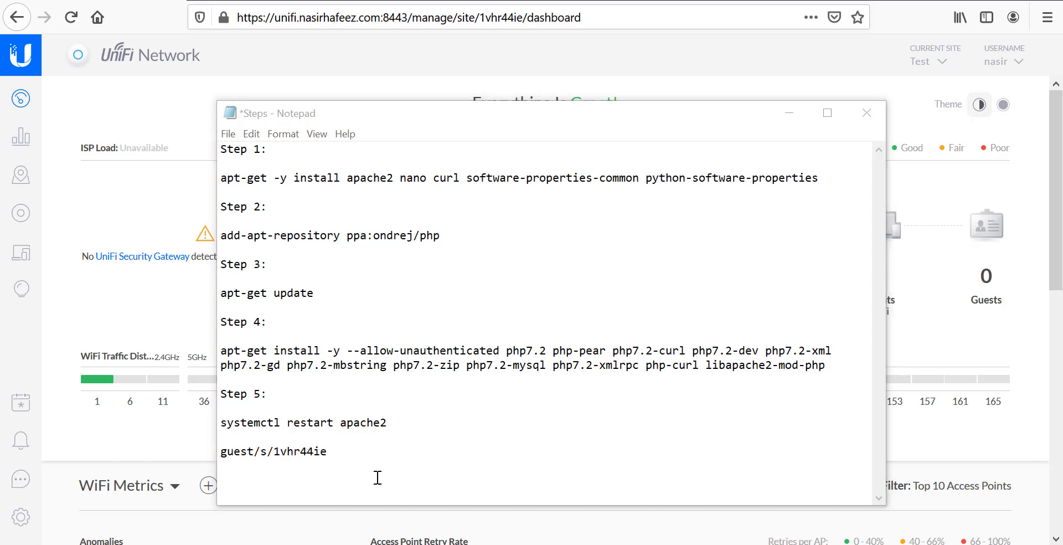
pyautogui.moveTo(389, 490)
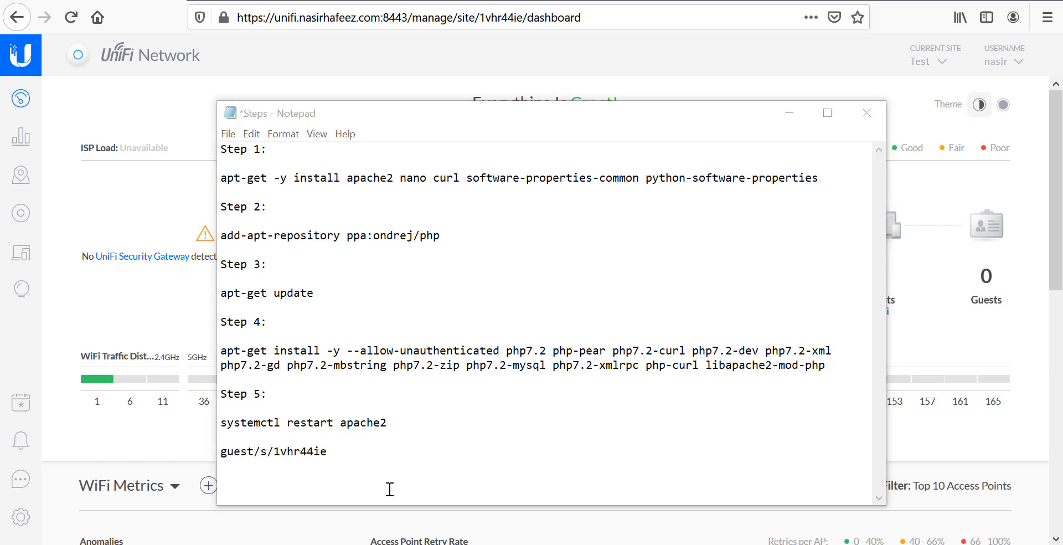
pyautogui.write('1.1.1.1')
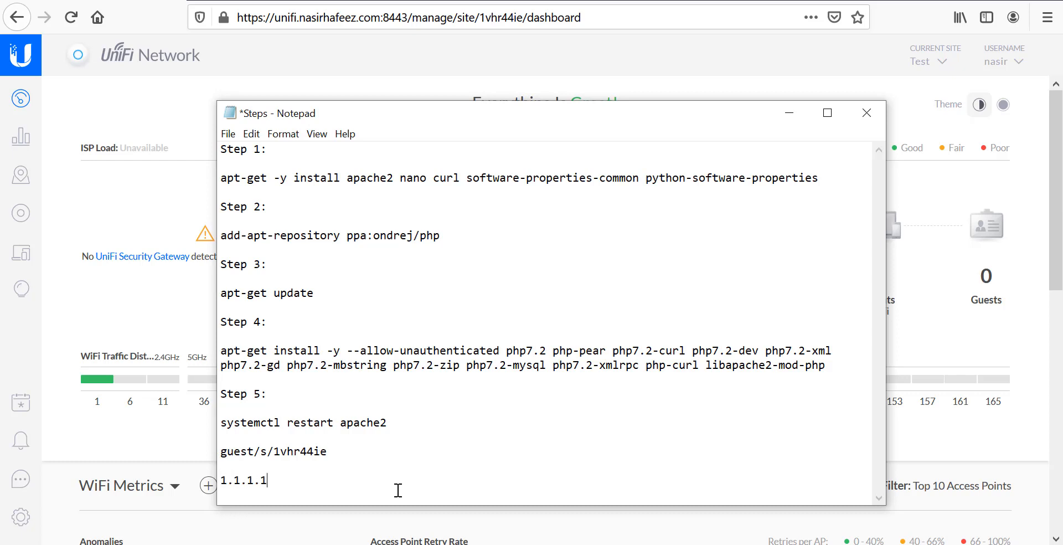
pyautogui.write('/')
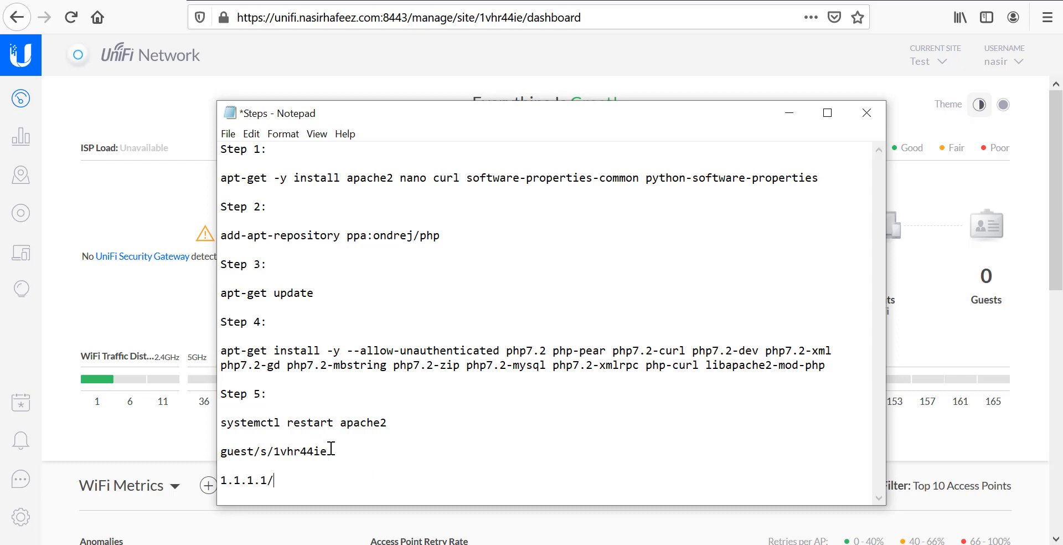
pyautogui.write('guest/s/1vhr44ie')
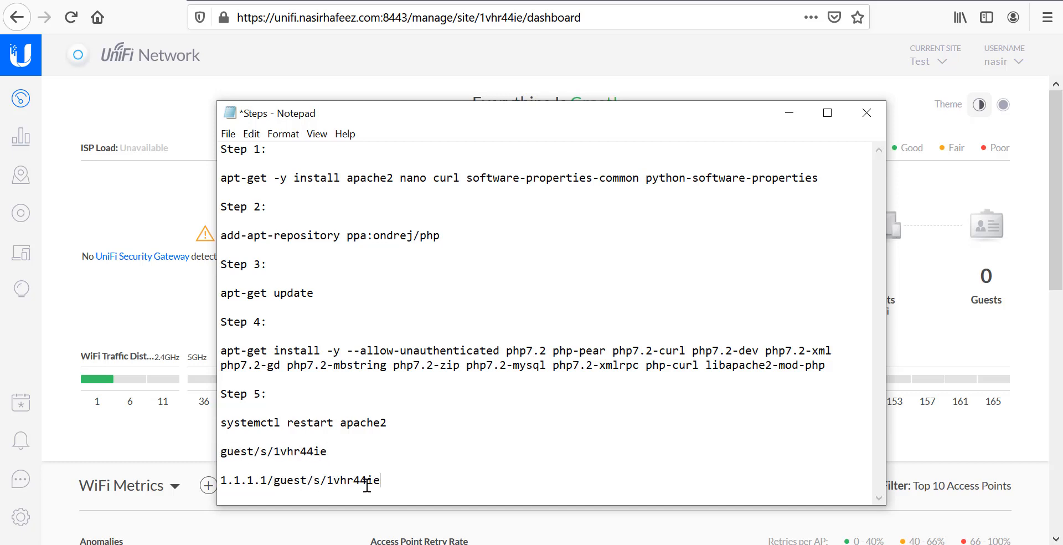
pyautogui.write('htt')
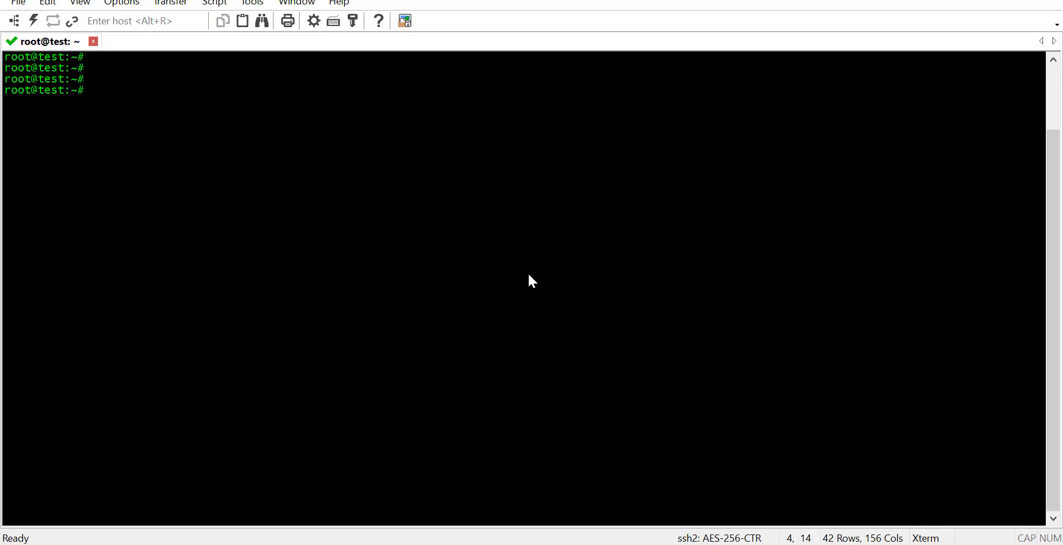
pyautogui.moveTo(473, 249)
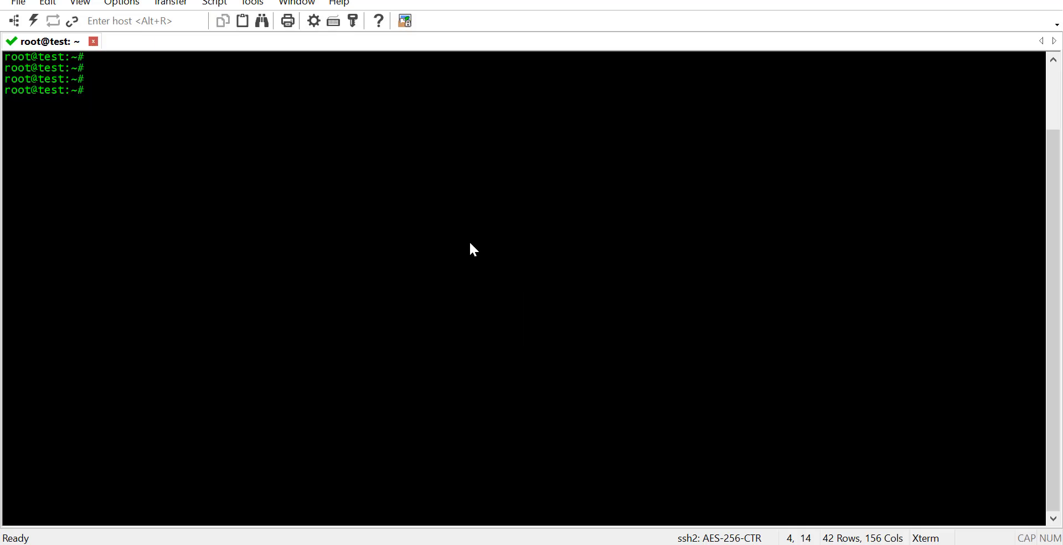
# Change to /var/www/html and create the guest/s/1vhr44ie folder tree with mkdir -p.
pyautogui.write('cd')
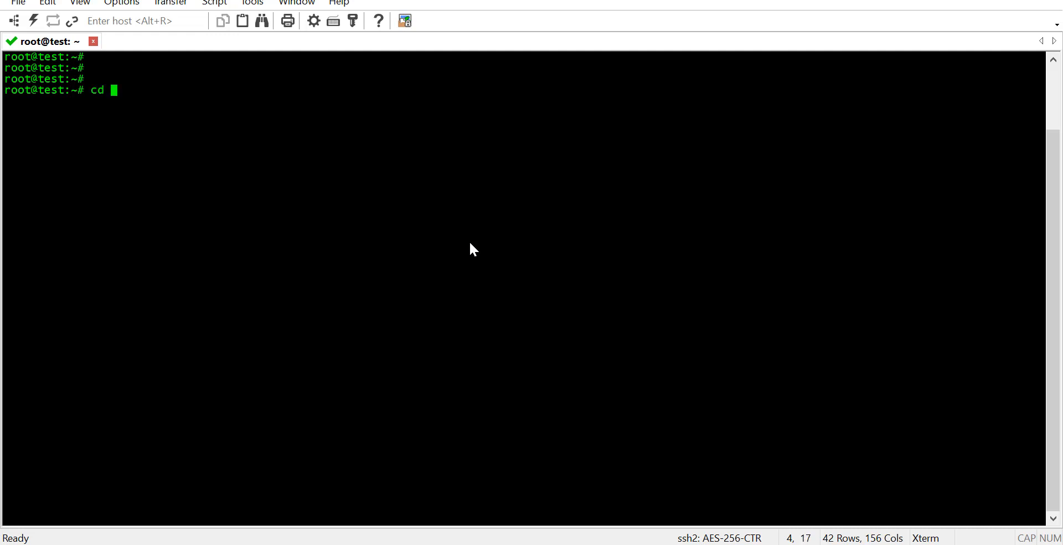
pyautogui.write('/var/www/html/')
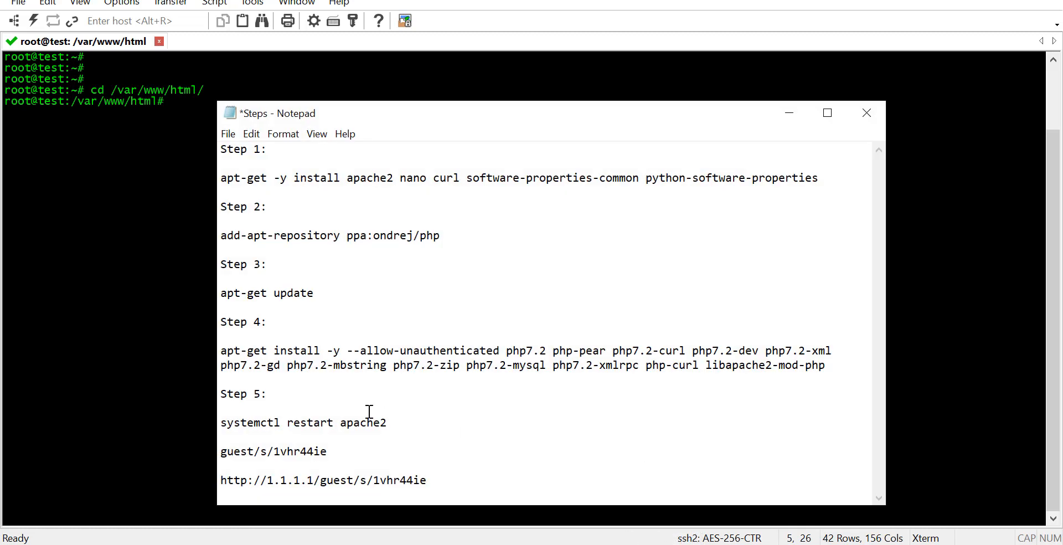
pyautogui.doubleClick(273, 450)
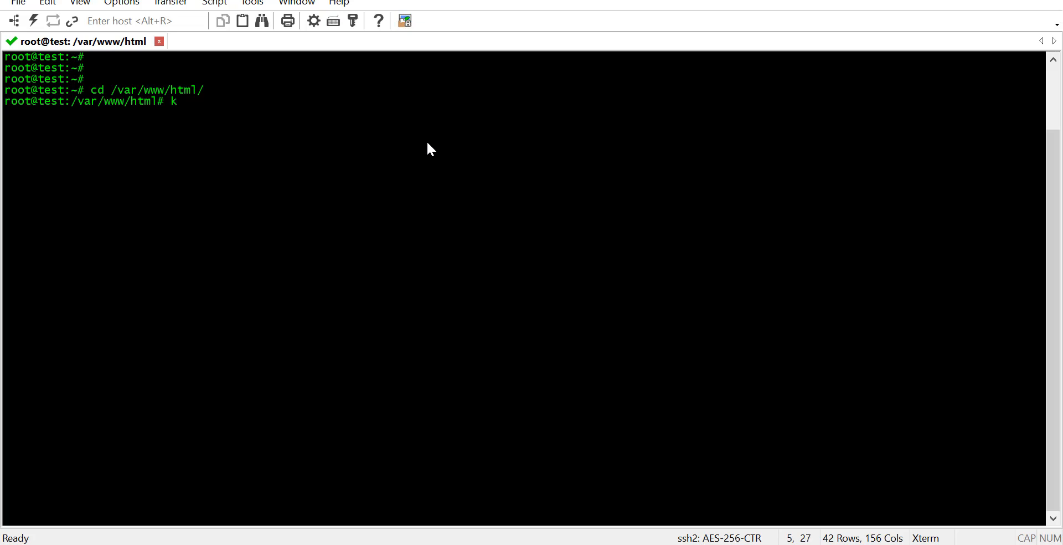
pyautogui.write('mkdir -p guest/s/1vhr44ie')
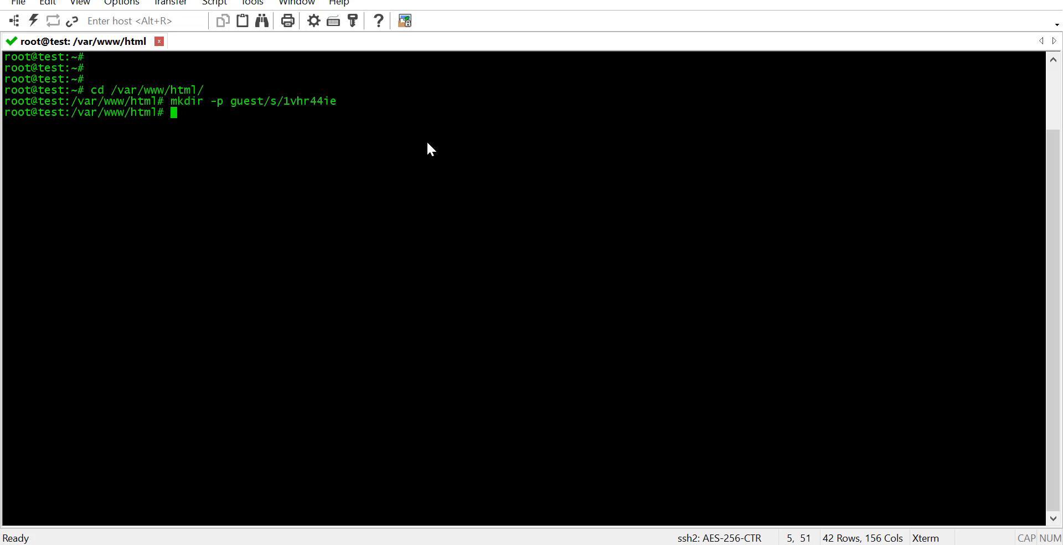
pyautogui.moveTo(228, 101); pyautogui.dragTo(304, 101)
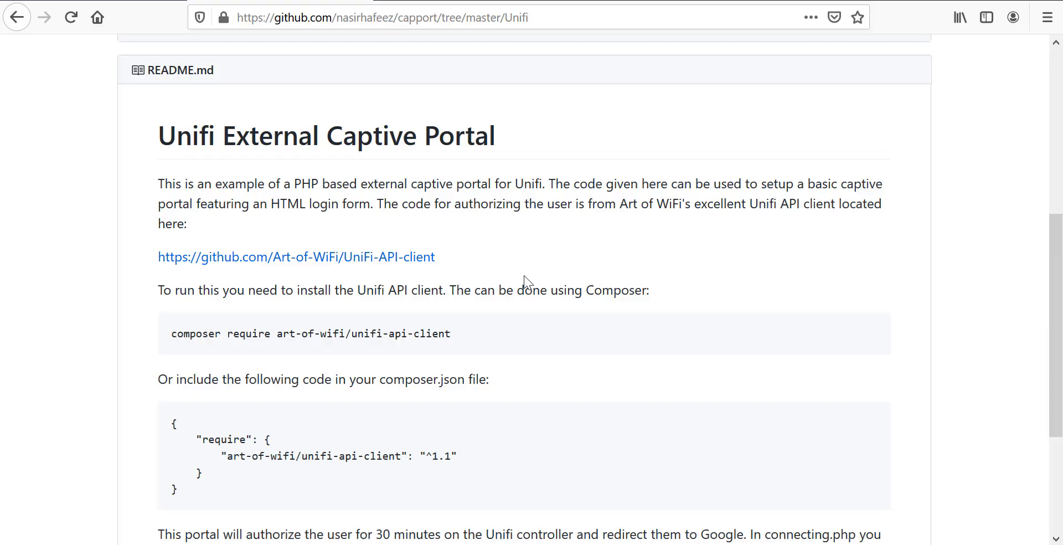
pyautogui.moveTo(462, 259)
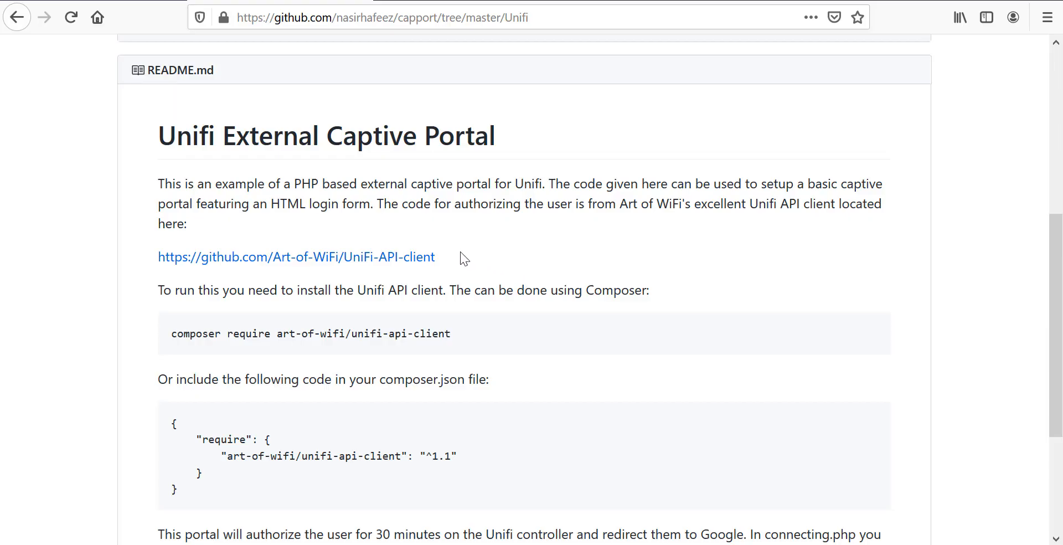
# Search for 'composer install' and reach the Composer download page.
pyautogui.doubleClick(392, 257)
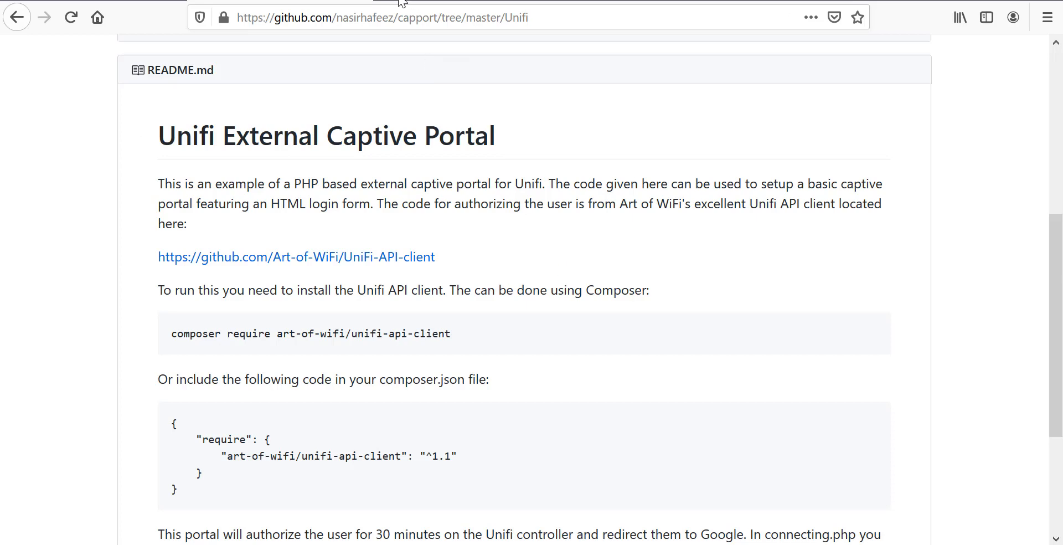
pyautogui.write('composer+install')
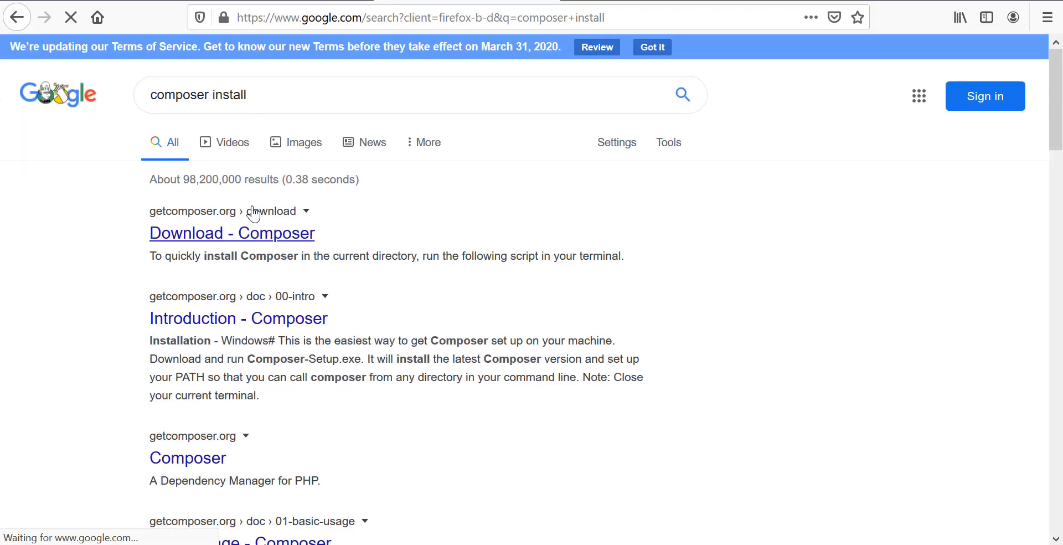
pyautogui.click(231, 232)
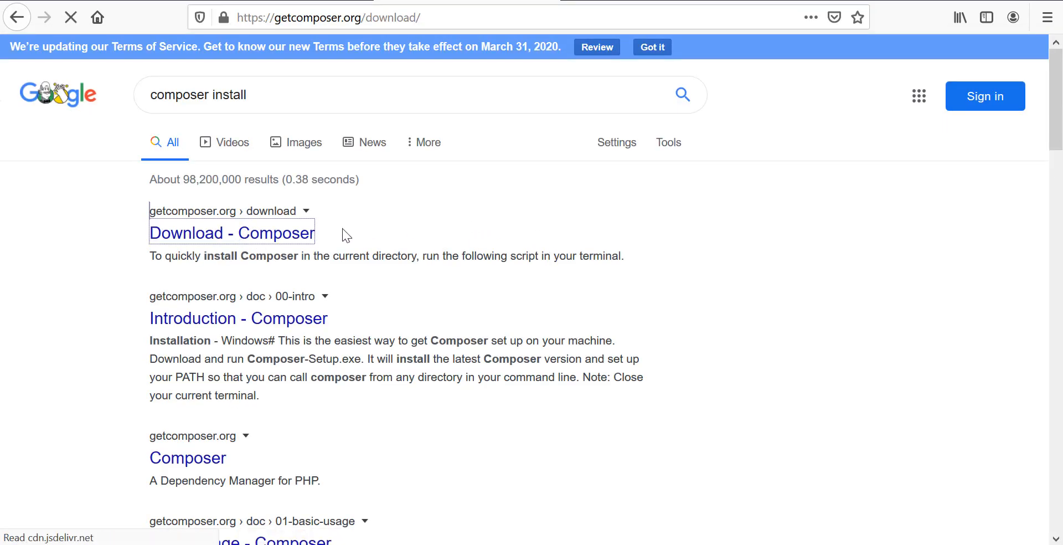
pyautogui.click(231, 232)
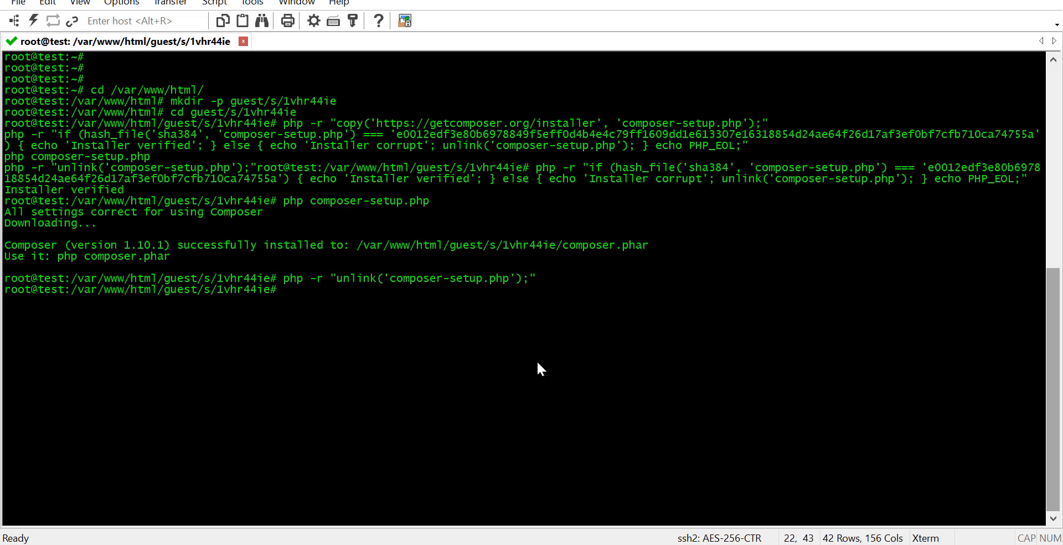
pyautogui.moveTo(527, 349)
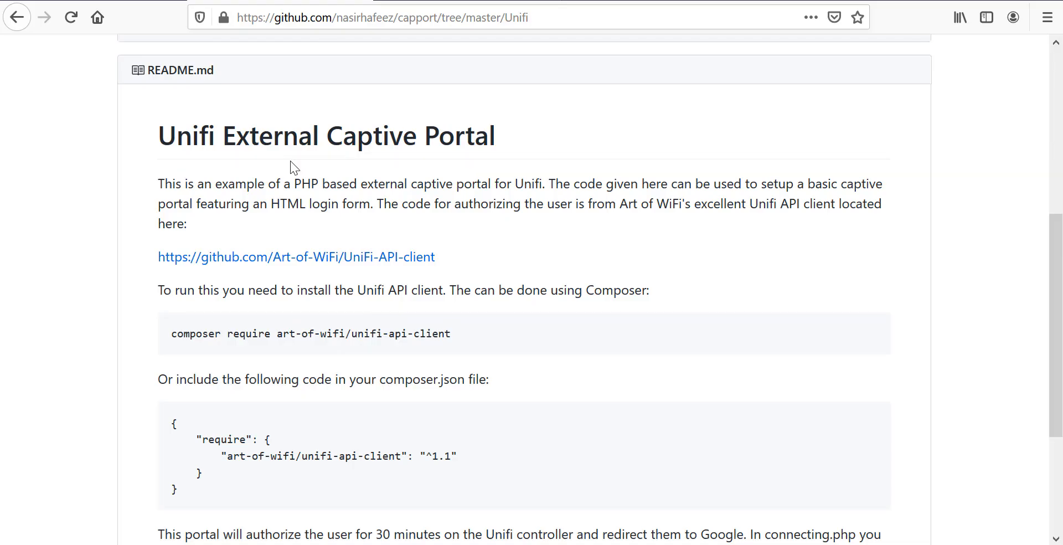
# Require art-of-wifi/unifi-api-client via php composer.phar in the guest portal folder.
pyautogui.moveTo(226, 333); pyautogui.dragTo(450, 333)
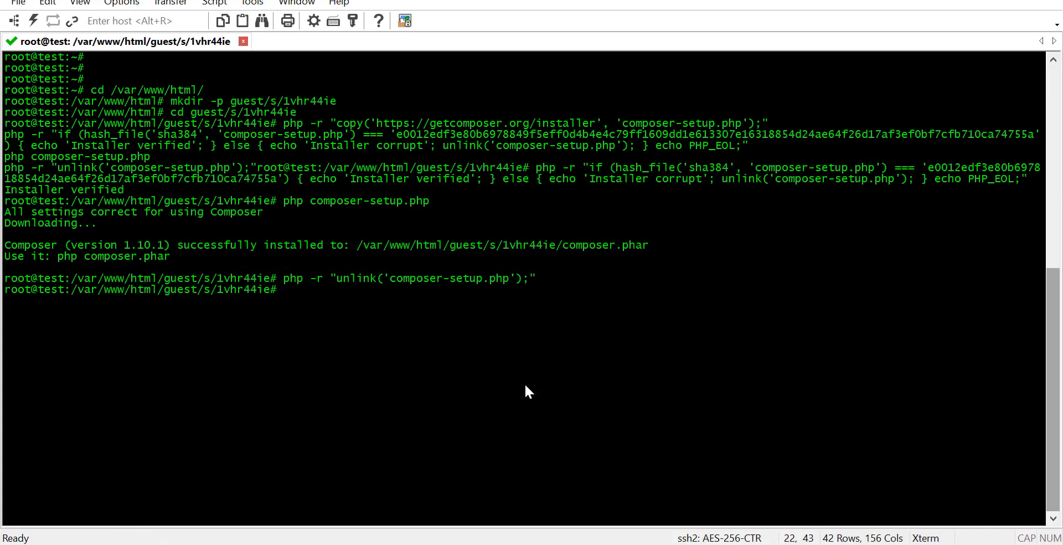
pyautogui.write('php composer.phar require art-of-wifi/unifi-api-client')
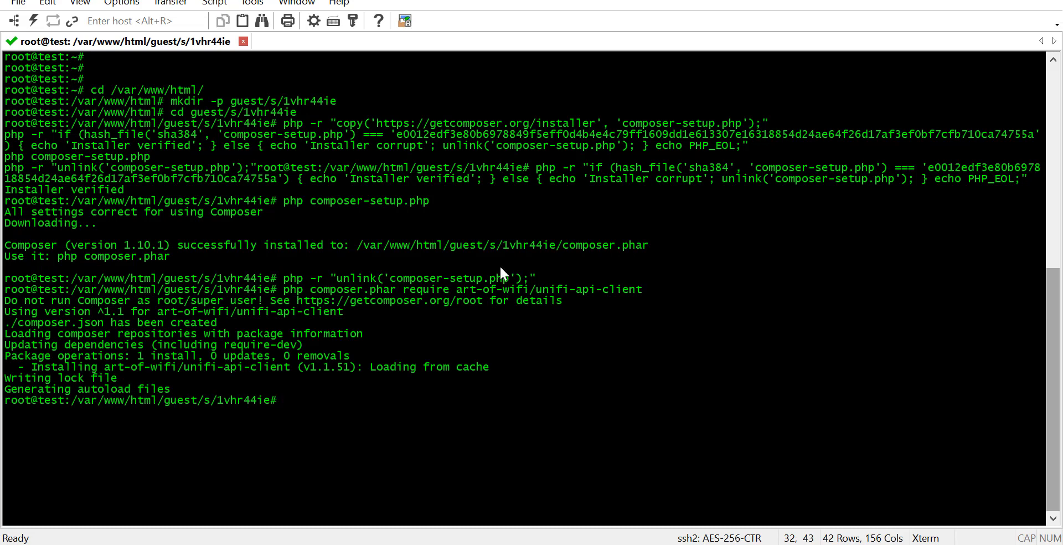
pyautogui.moveTo(434, 416)
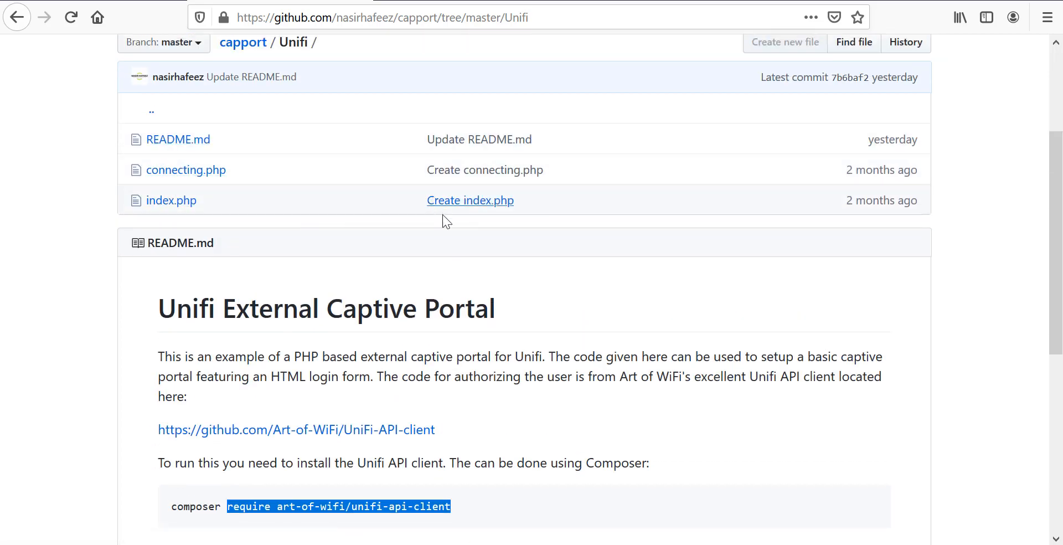
# Read through the portal's index.php source on GitHub.
pyautogui.click(171, 200)
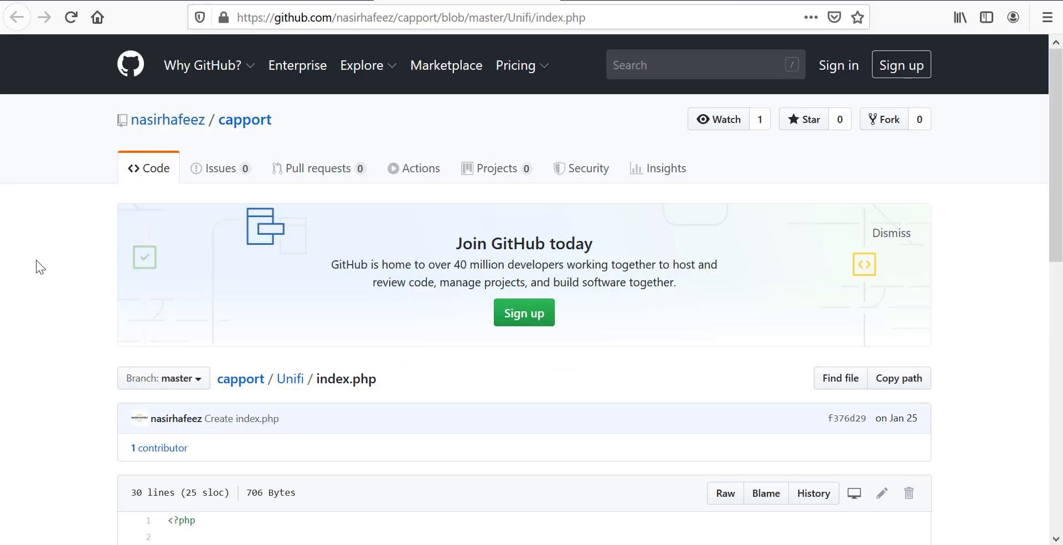
pyautogui.scroll(-3)
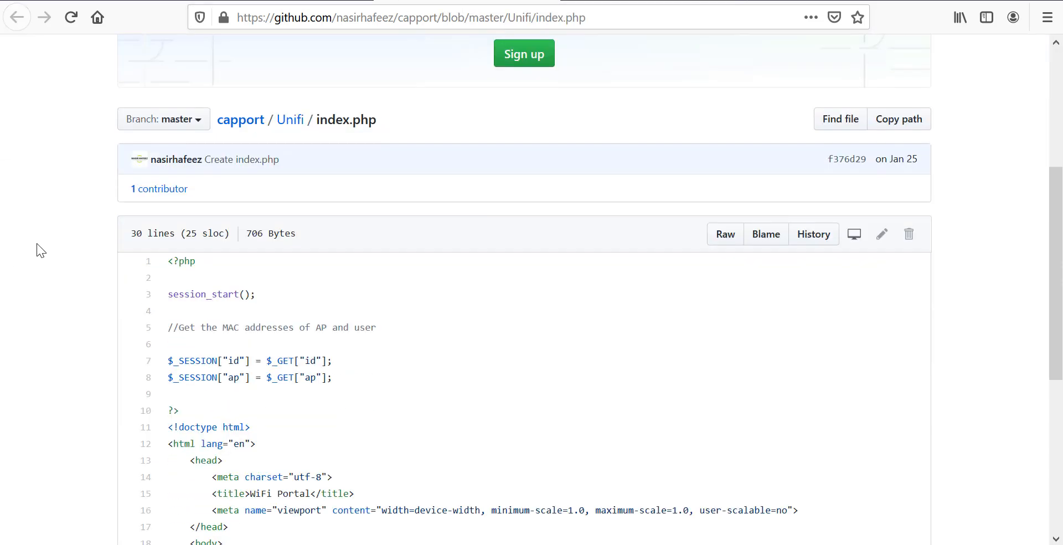
pyautogui.scroll(-3)
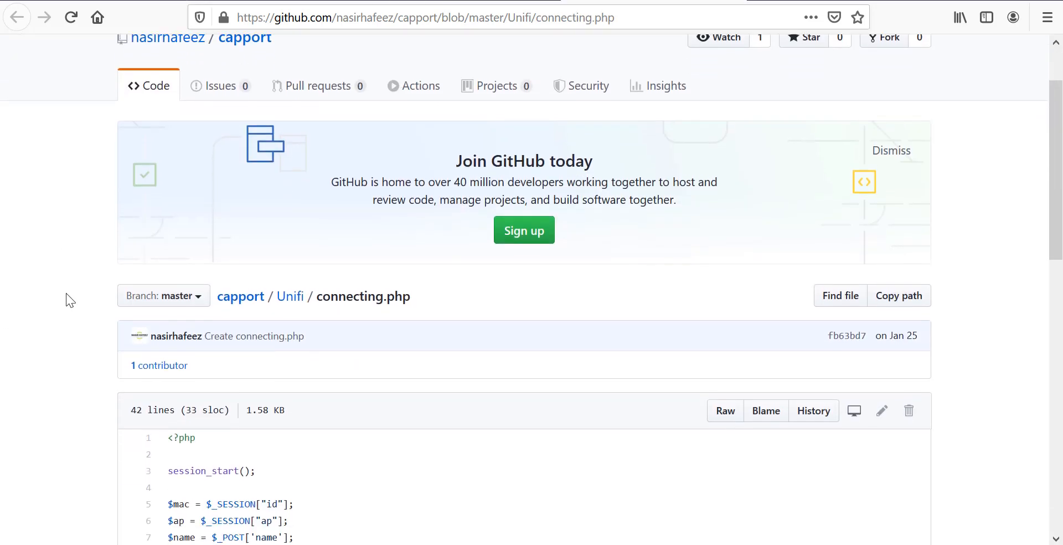
pyautogui.scroll(-3)
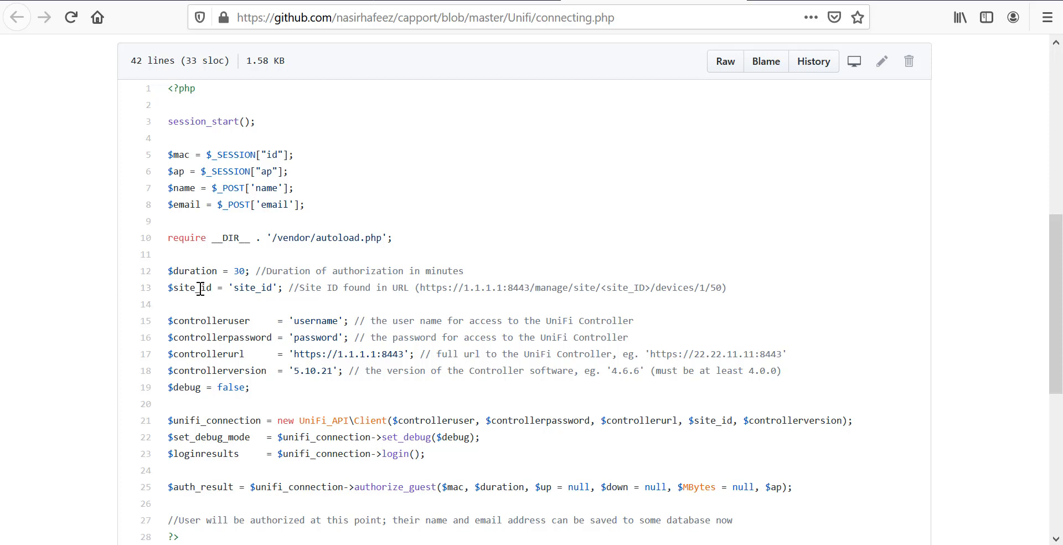
pyautogui.moveTo(169, 287)
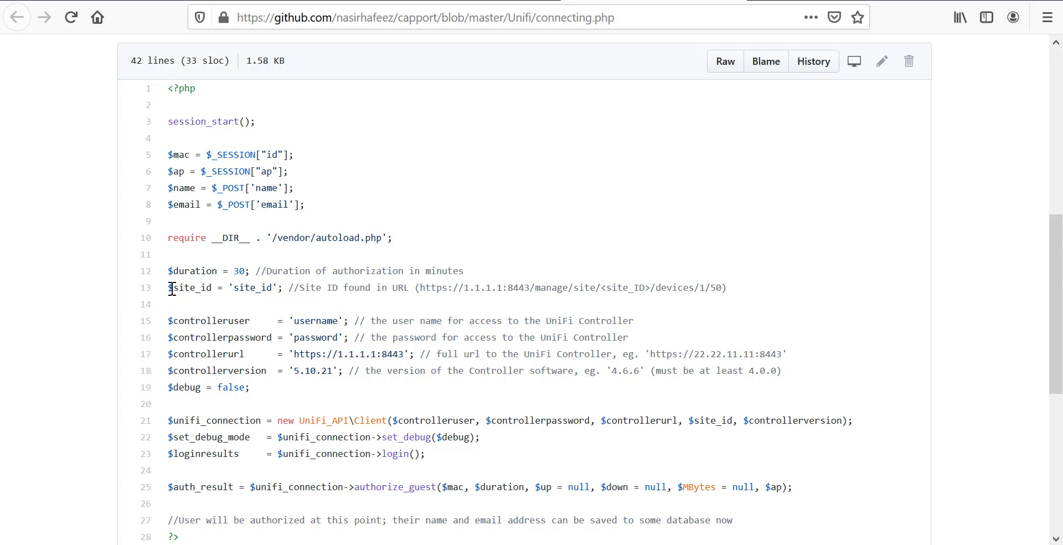
# Review connecting.php and select its controller user, password and URL setting lines.
pyautogui.doubleClick(190, 287)
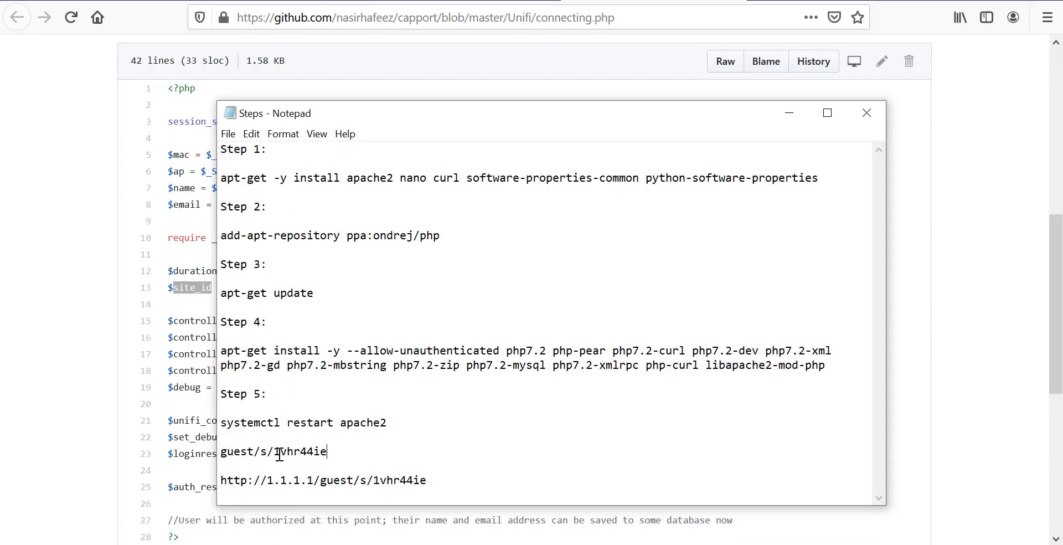
pyautogui.click(866, 113)
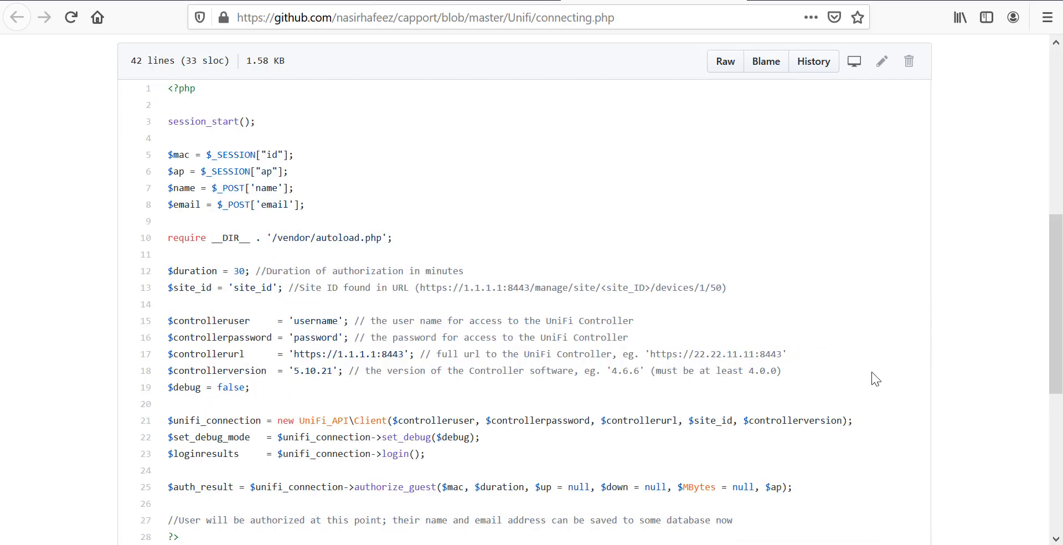
pyautogui.moveTo(183, 320); pyautogui.dragTo(366, 354)
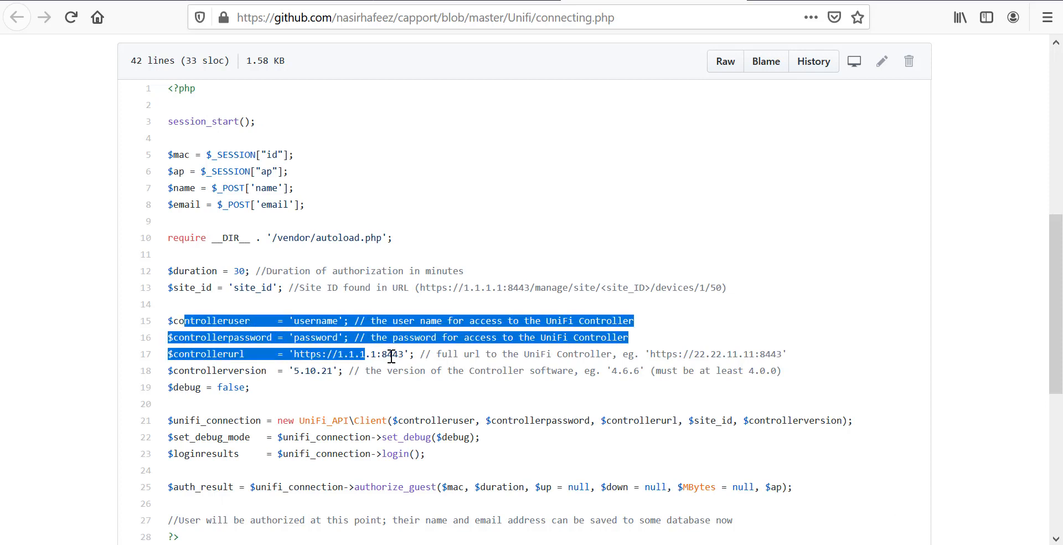
pyautogui.click(412, 354)
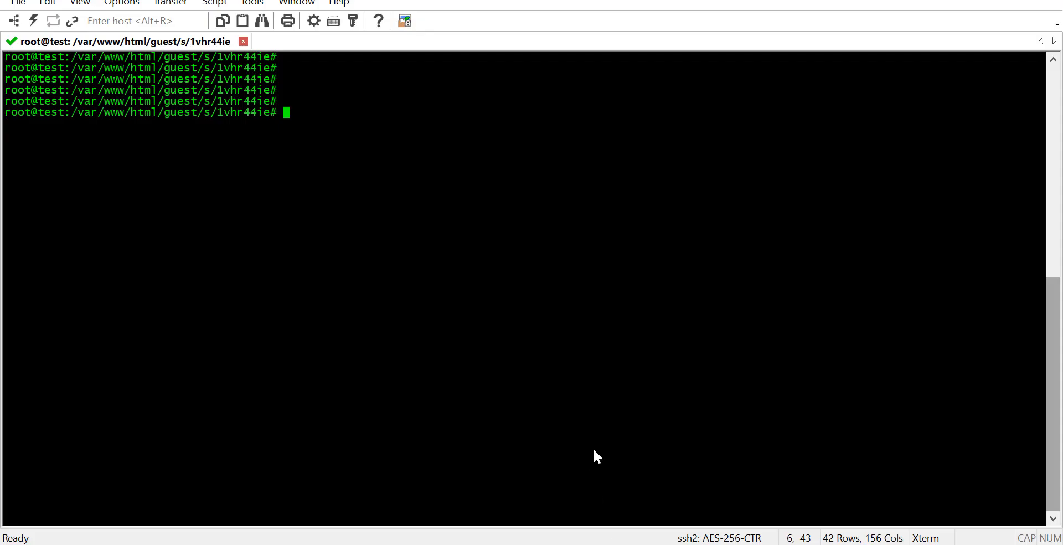
# Create index.php with nano, then start editing connecting.php from the GitHub code.
pyautogui.write('nano in')
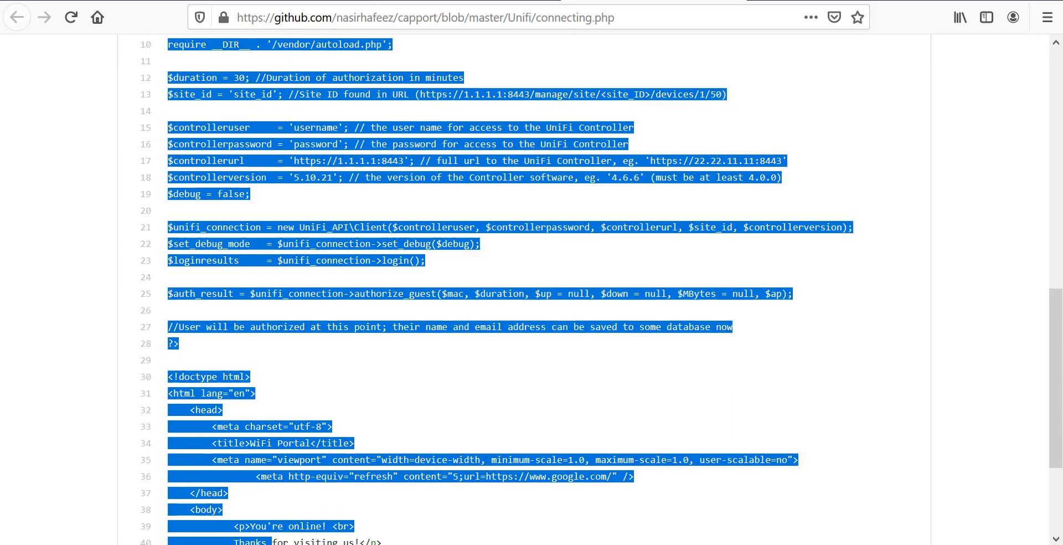
pyautogui.scroll(-3)
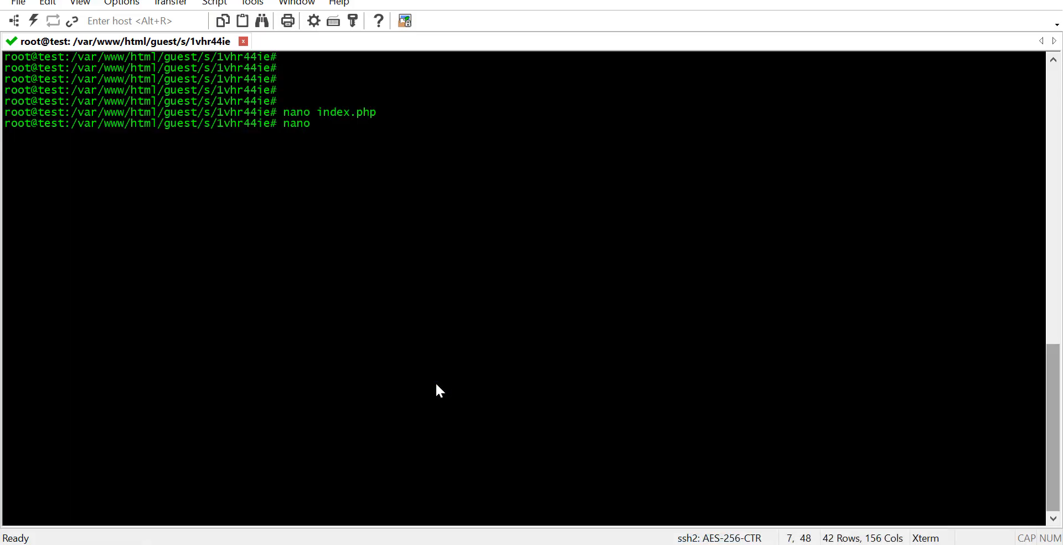
pyautogui.write('connecting.p')
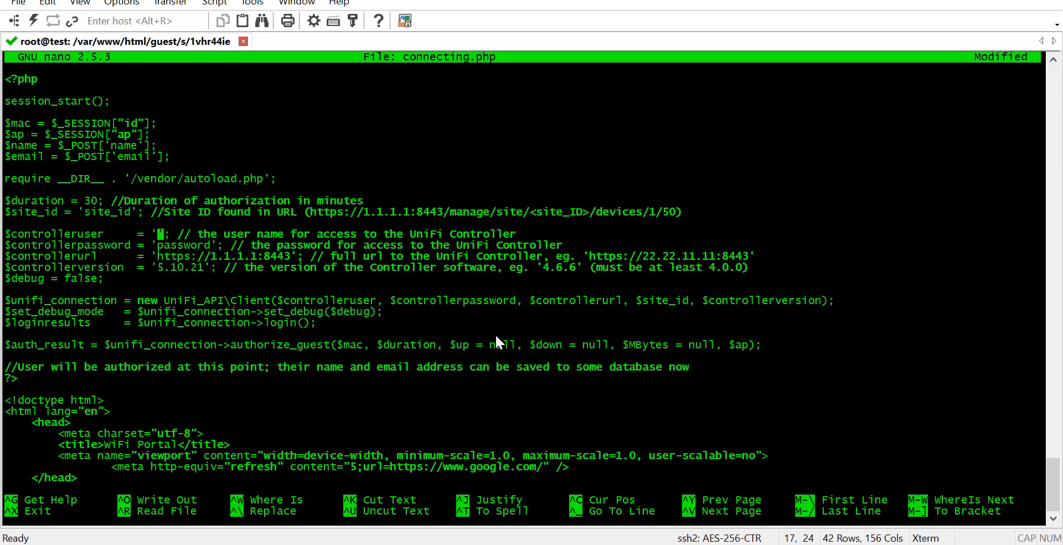
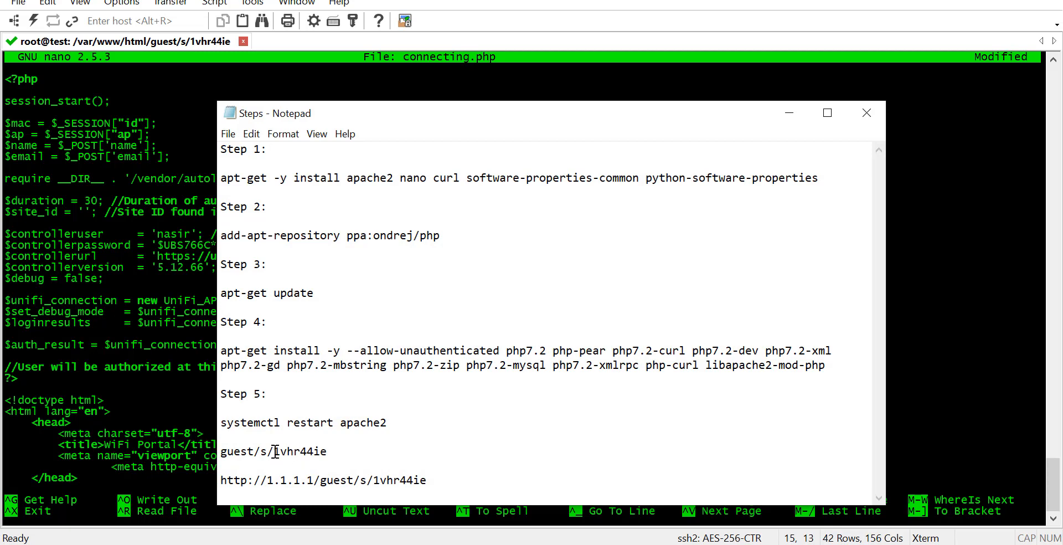
# Fill connecting.php with user nasir, the password, the controller URL and version 5.12.66, copying the site ID.
pyautogui.doubleClick(299, 452)
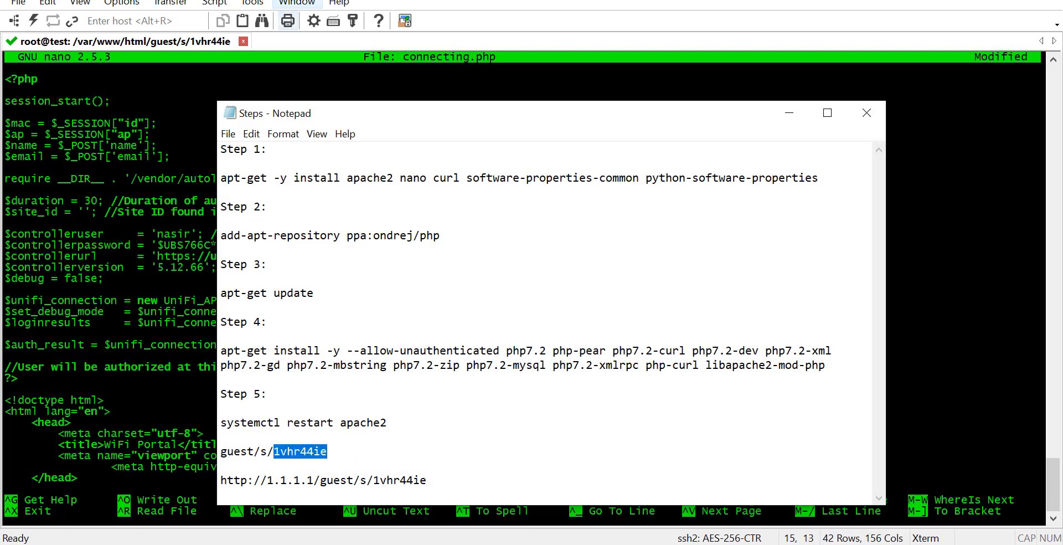
pyautogui.click(866, 113)
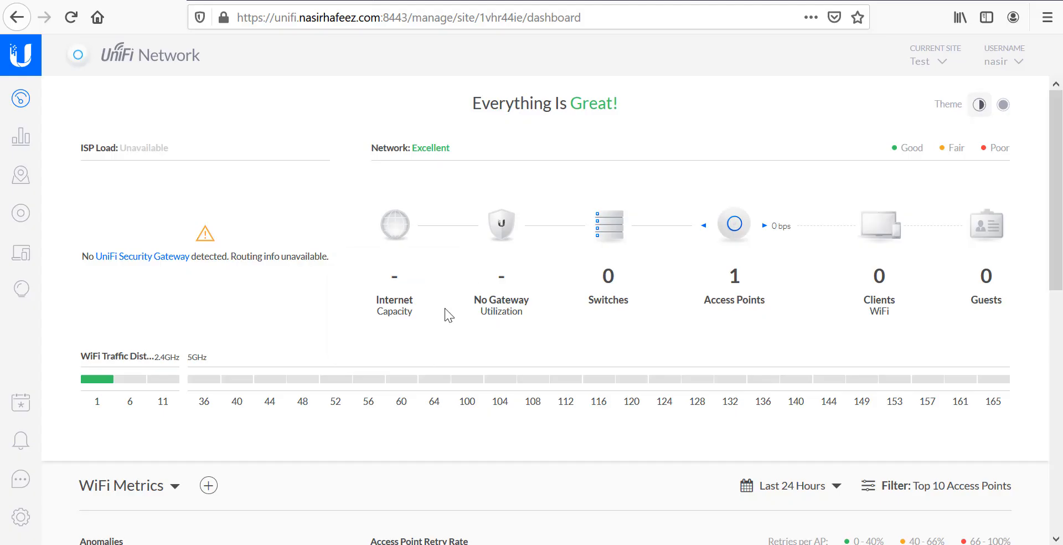
pyautogui.moveTo(21, 517)
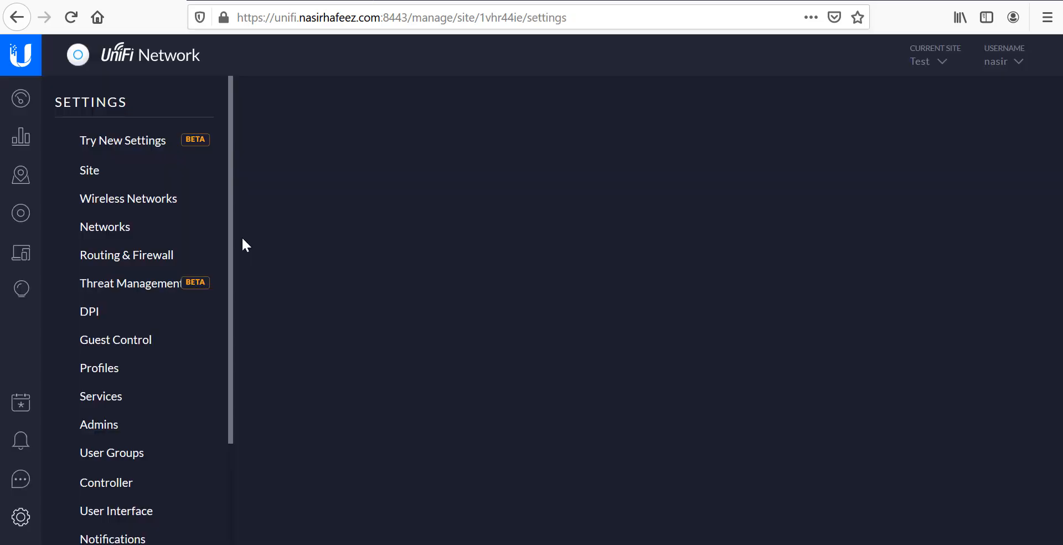
# Enable the guest portal with external portal server 192.243.100.77 in Guest Control and apply changes.
pyautogui.click(89, 170)
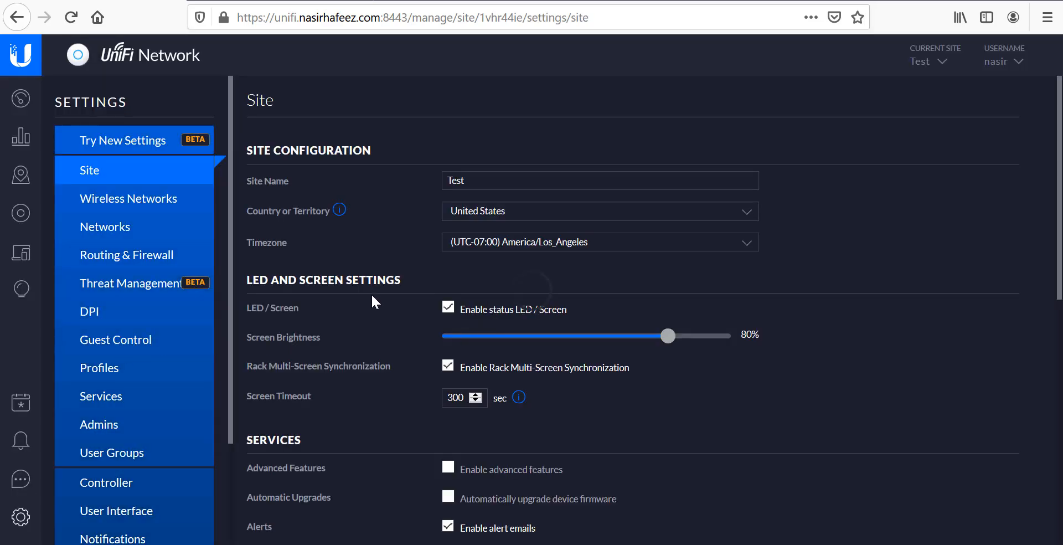
pyautogui.click(115, 339)
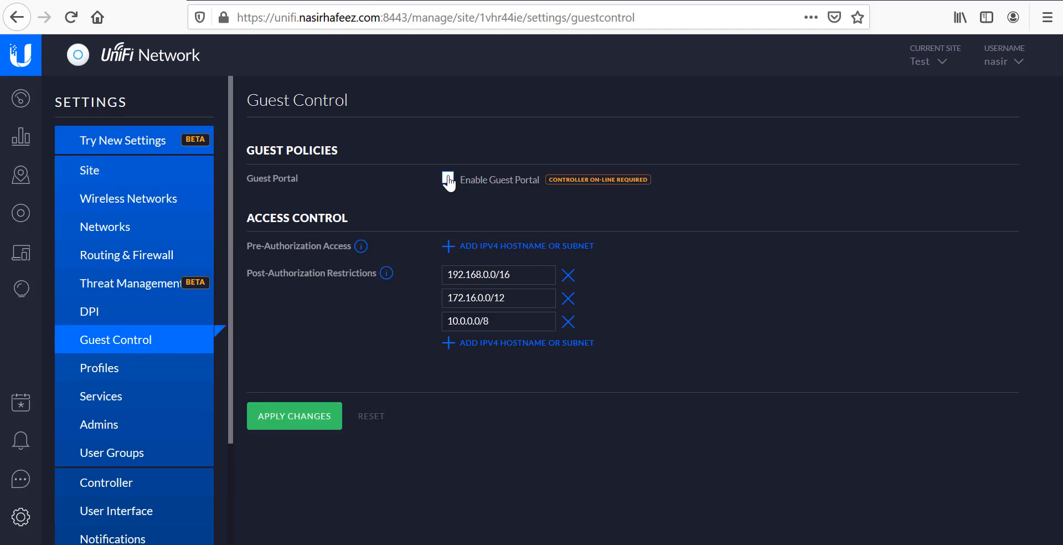
pyautogui.click(447, 179)
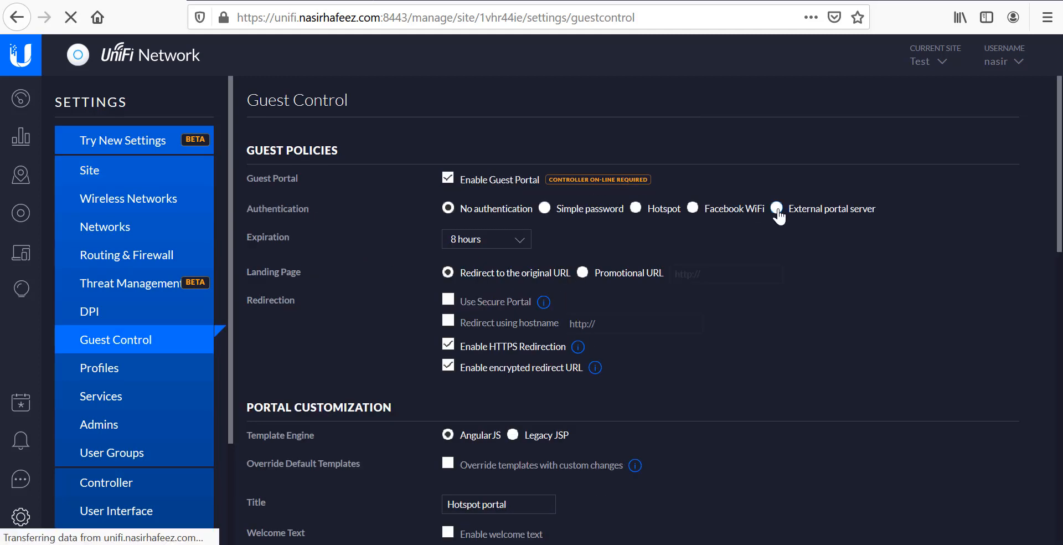
pyautogui.click(777, 208)
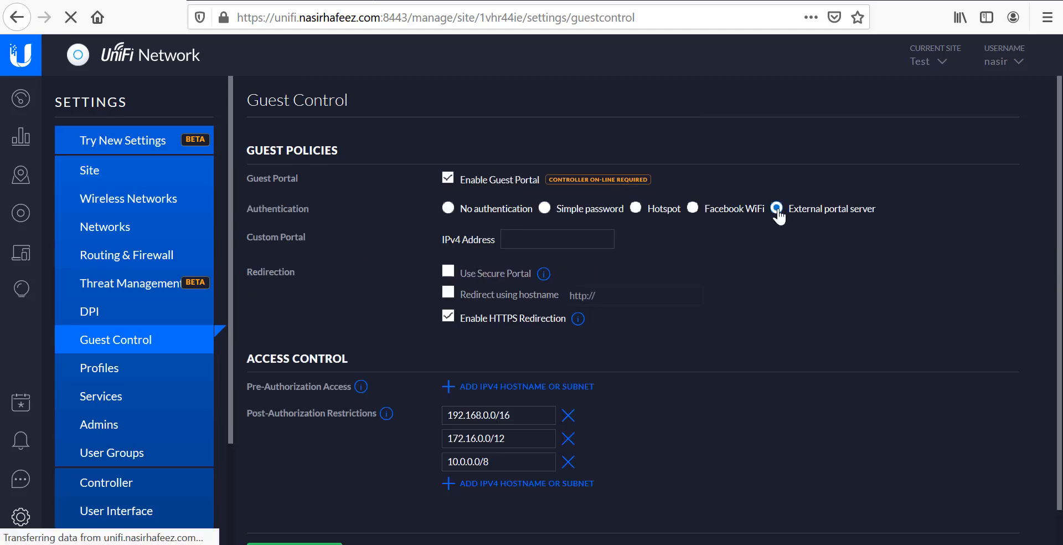
pyautogui.click(776, 208)
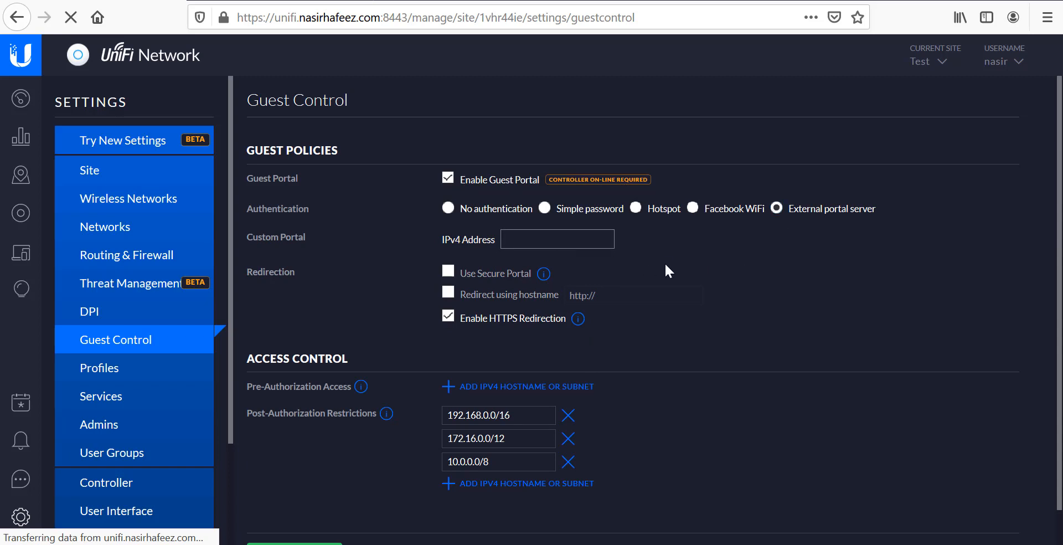
pyautogui.write('192.243.100.77')
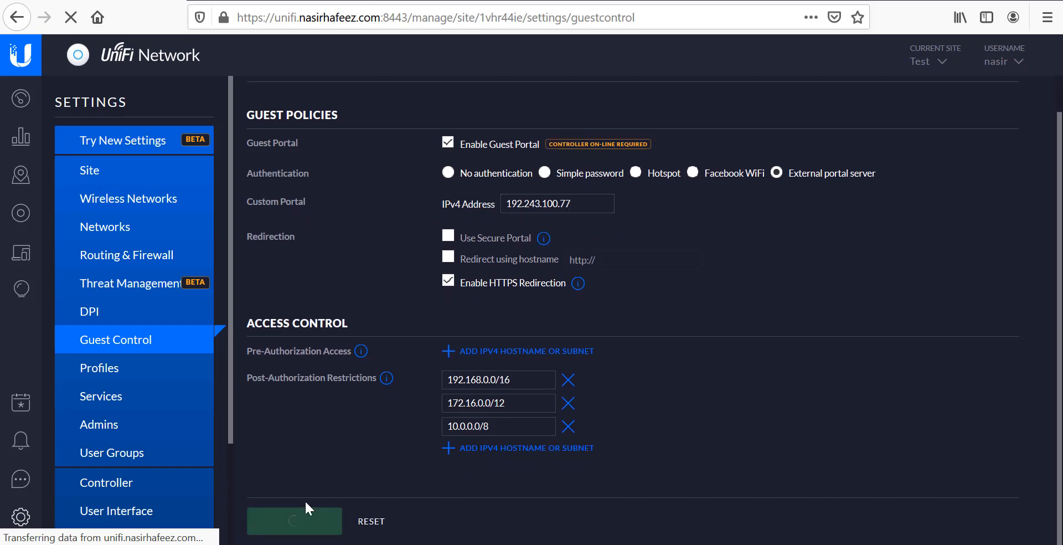
pyautogui.click(293, 520)
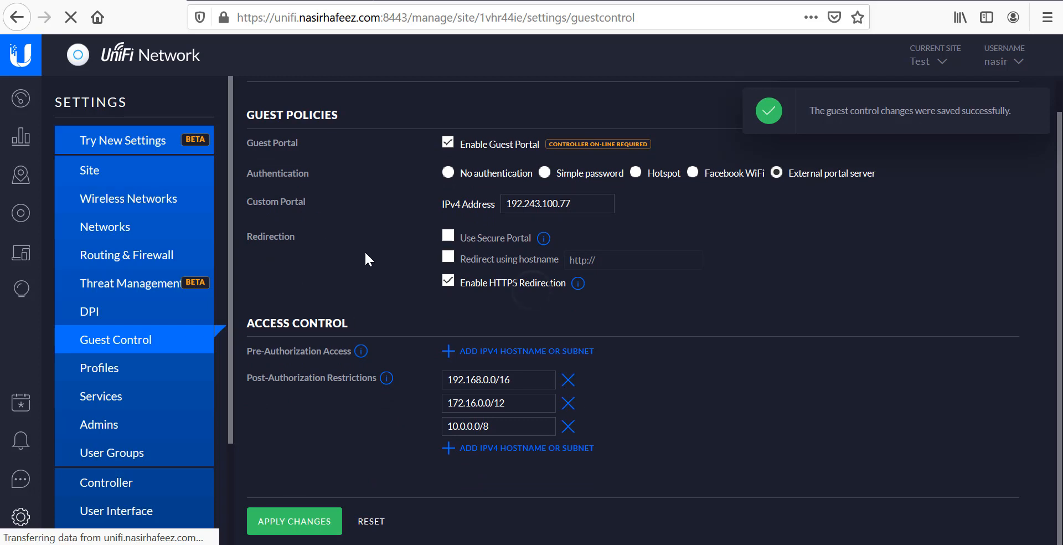
# Save the Unifi wireless network with guest policies applied, then check the AP provisioning in Devices.
pyautogui.click(128, 199)
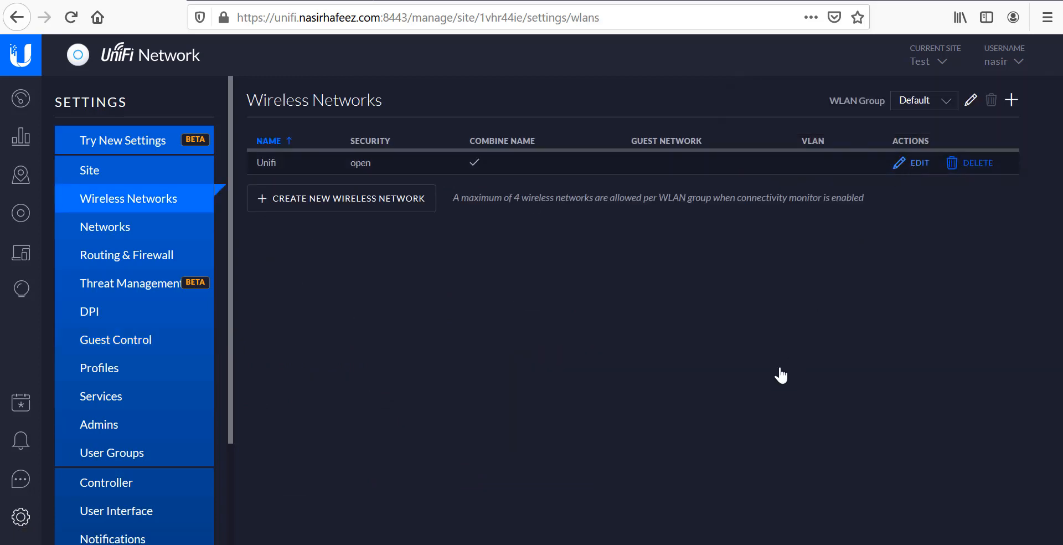
pyautogui.click(919, 162)
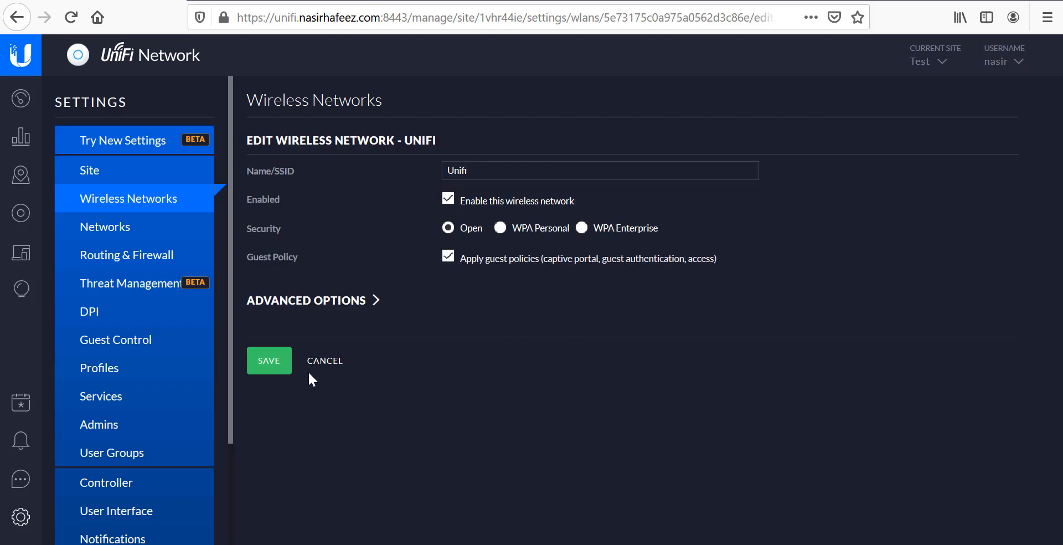
pyautogui.click(268, 360)
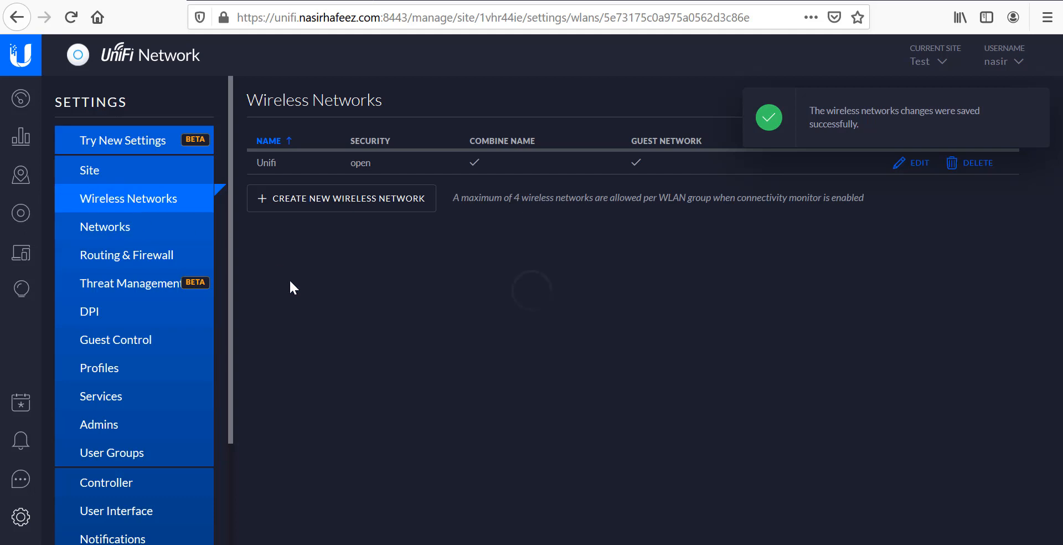
pyautogui.click(20, 213)
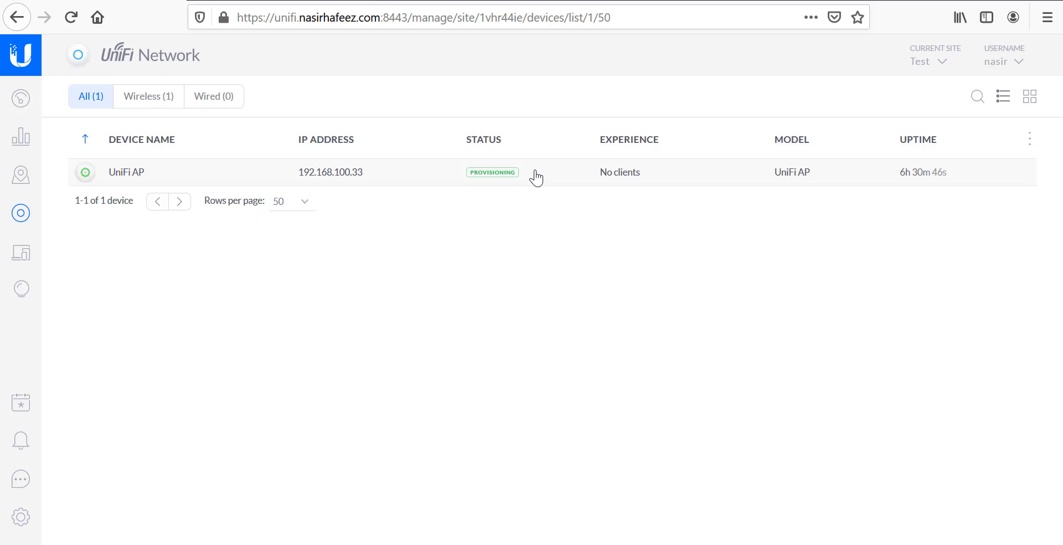
pyautogui.moveTo(487, 233)
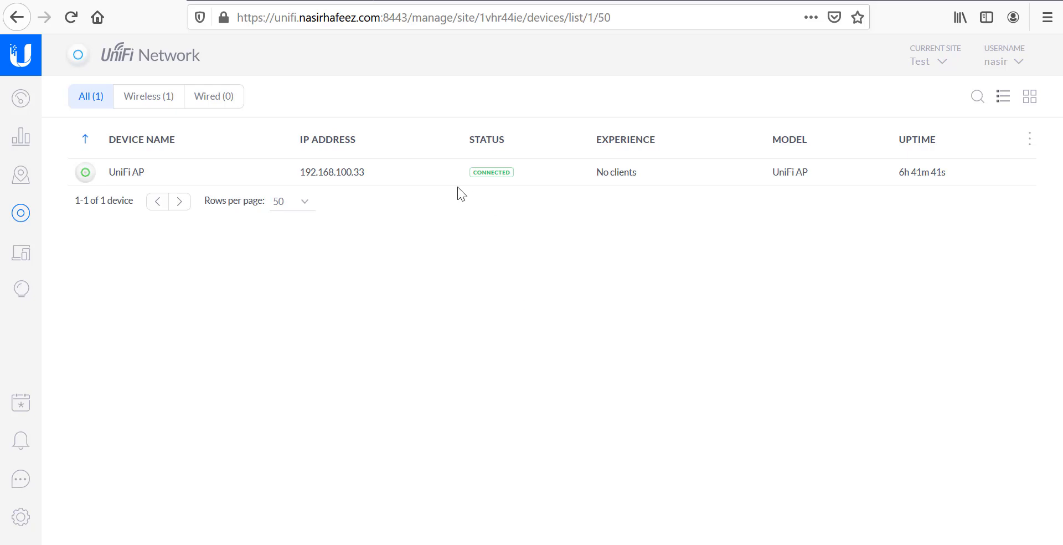
pyautogui.moveTo(467, 192)
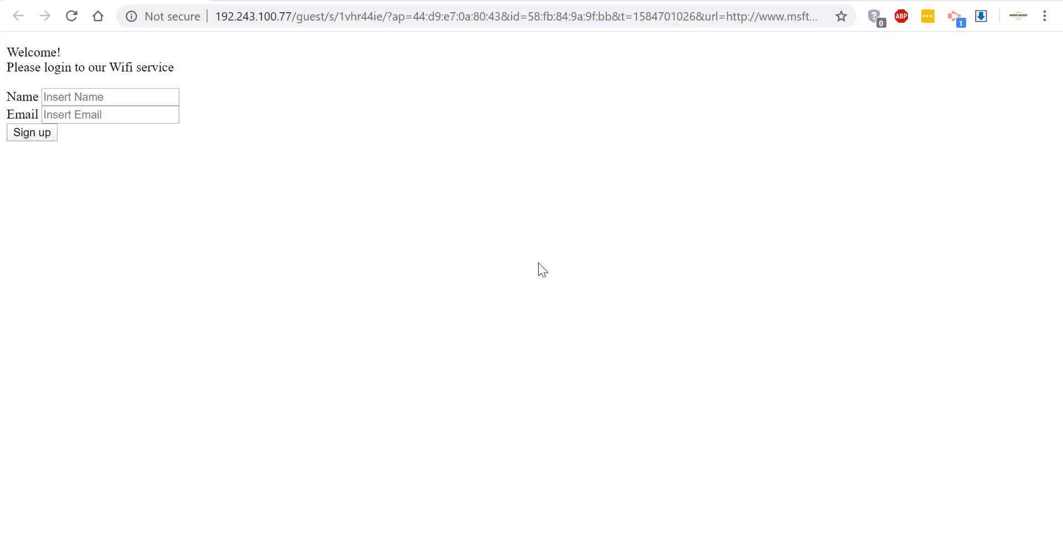
pyautogui.moveTo(364, 205)
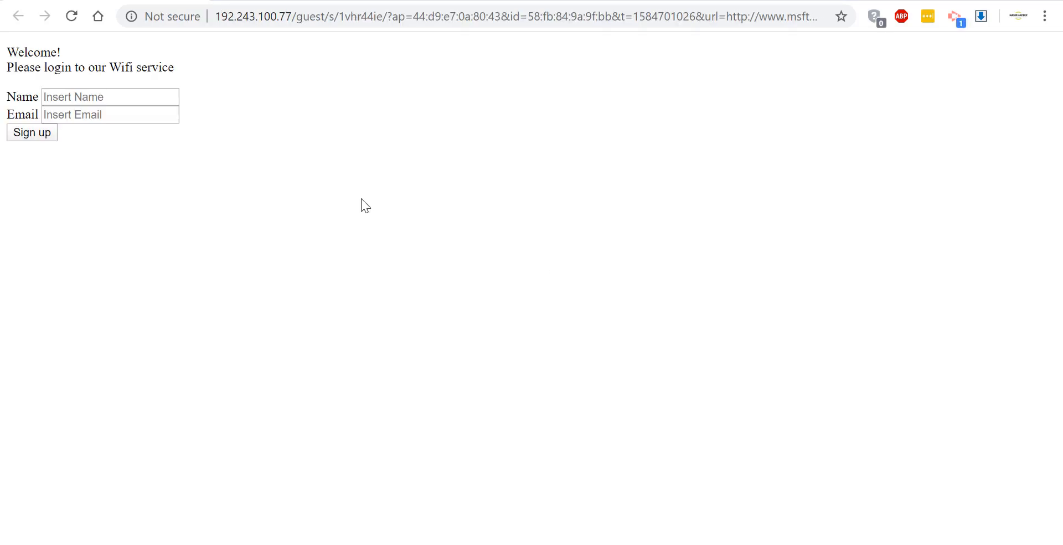
pyautogui.moveTo(217, 93)
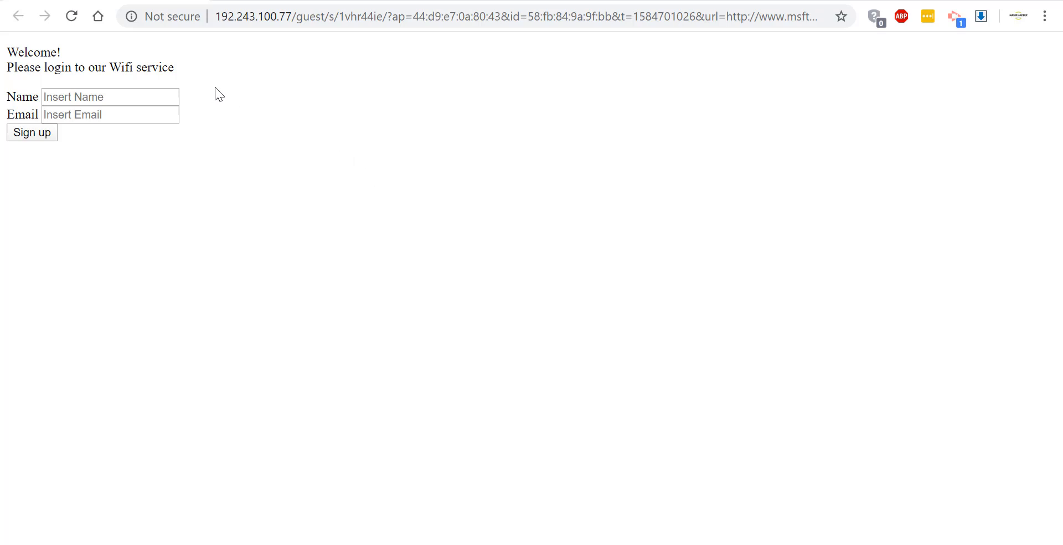
pyautogui.moveTo(7, 89)
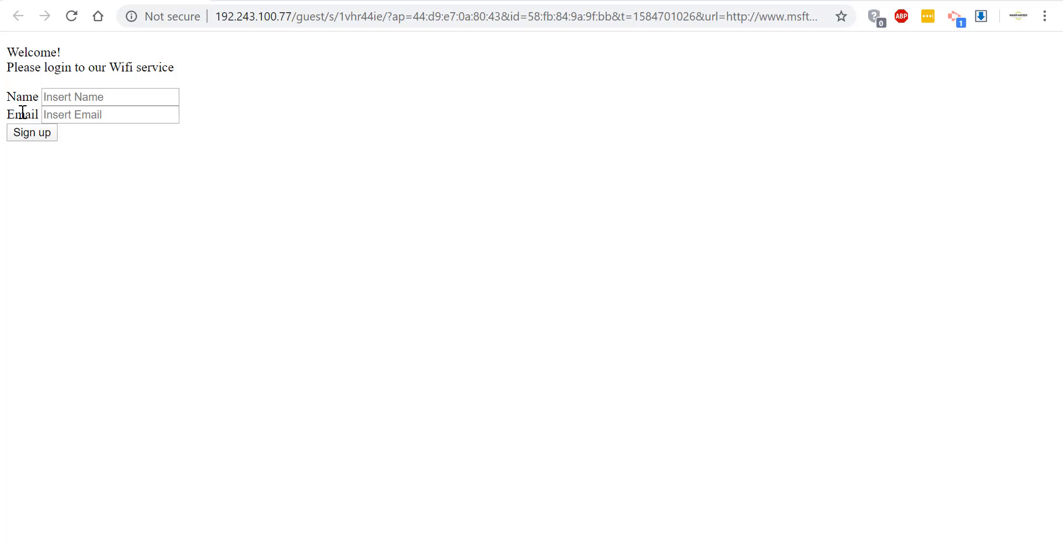
pyautogui.write('n')
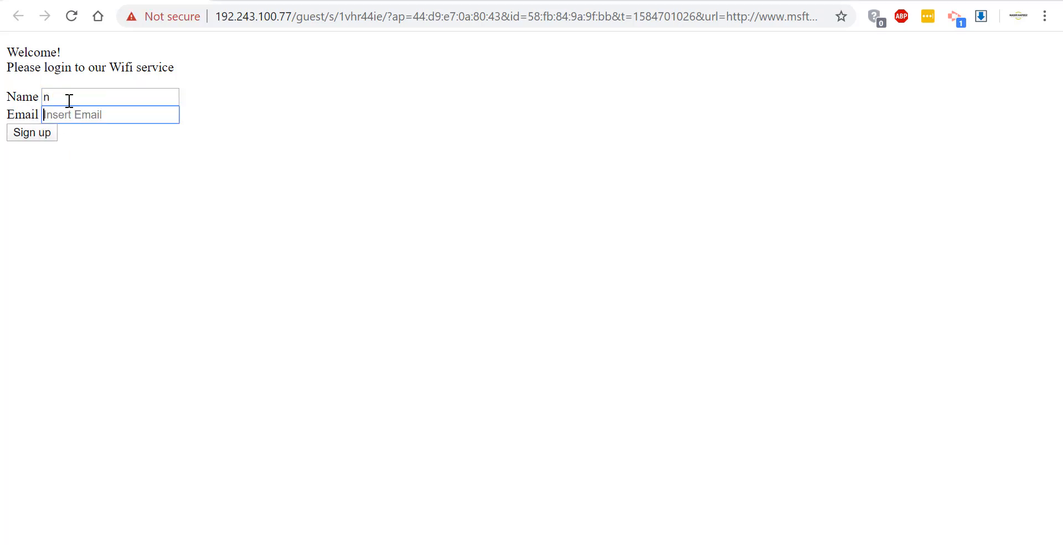
pyautogui.write('n@n.co')
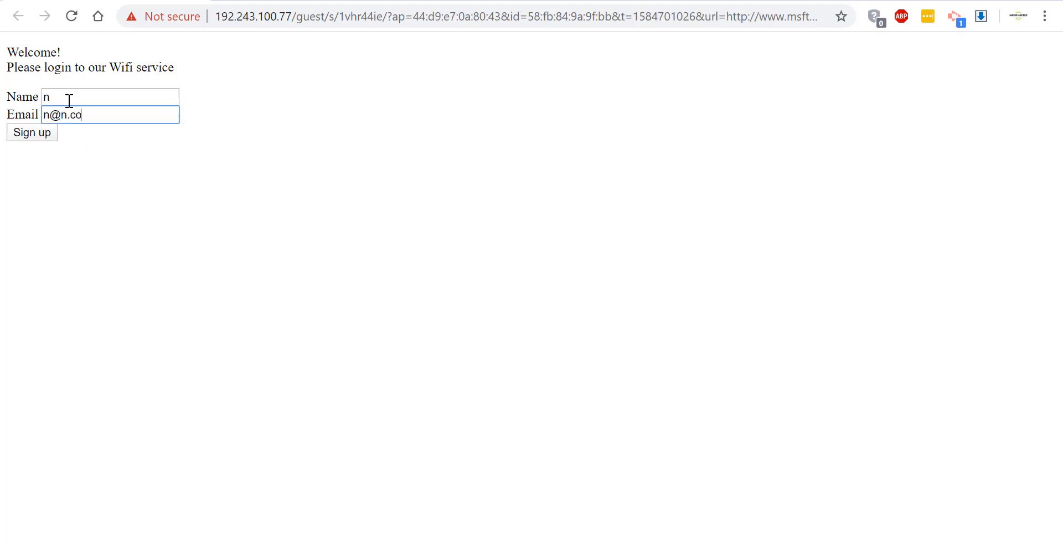
pyautogui.moveTo(223, 170)
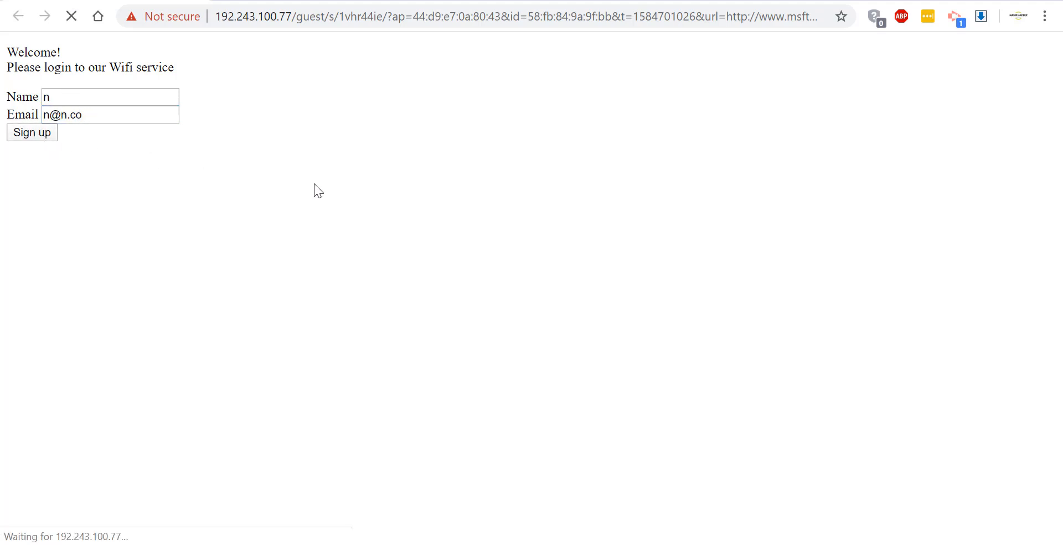
pyautogui.click(31, 132)
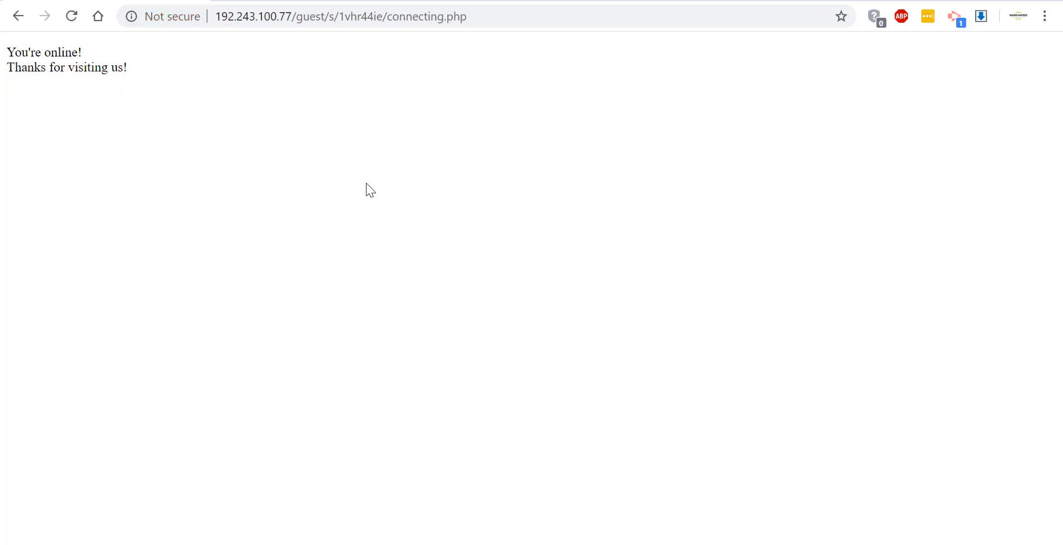
pyautogui.click(71, 16)
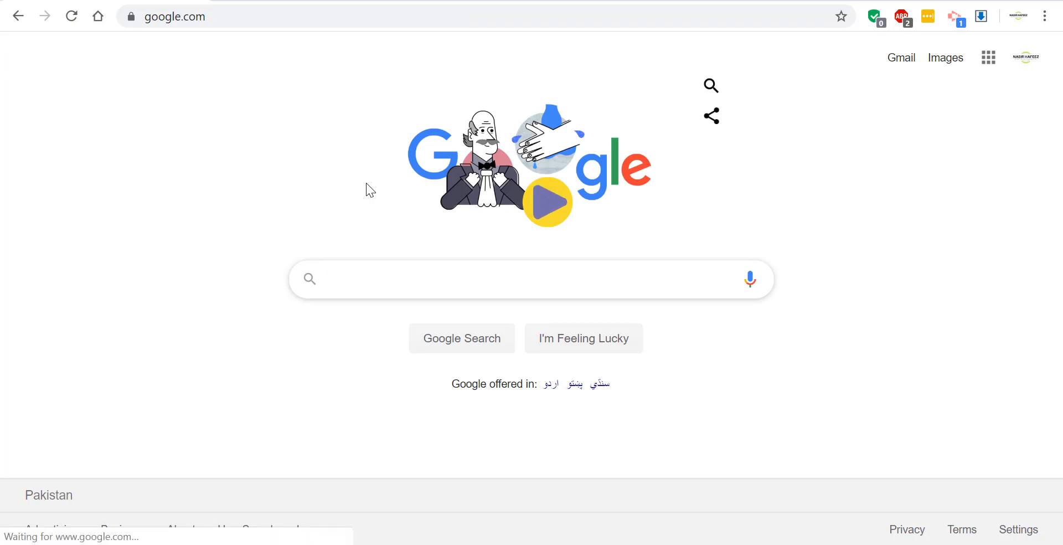
pyautogui.moveTo(364, 385)
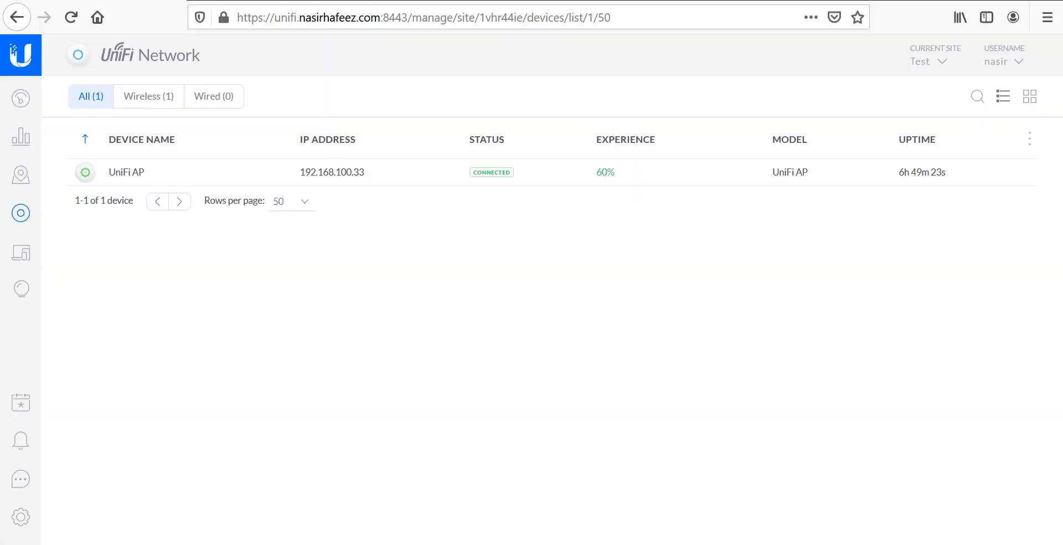
pyautogui.moveTo(22, 252)
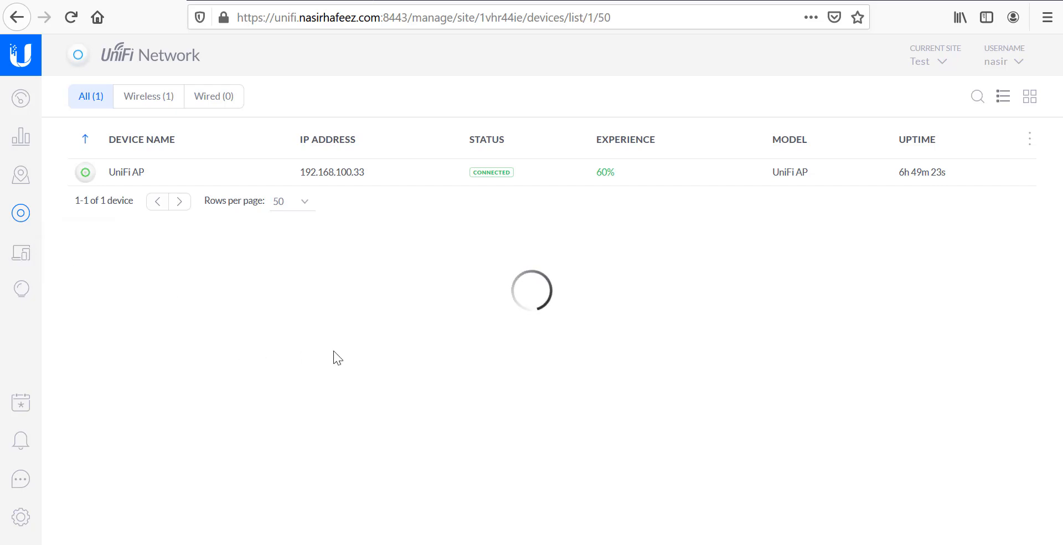
# View the clients list showing guest nasir connected via the UniFi AP.
pyautogui.click(21, 253)
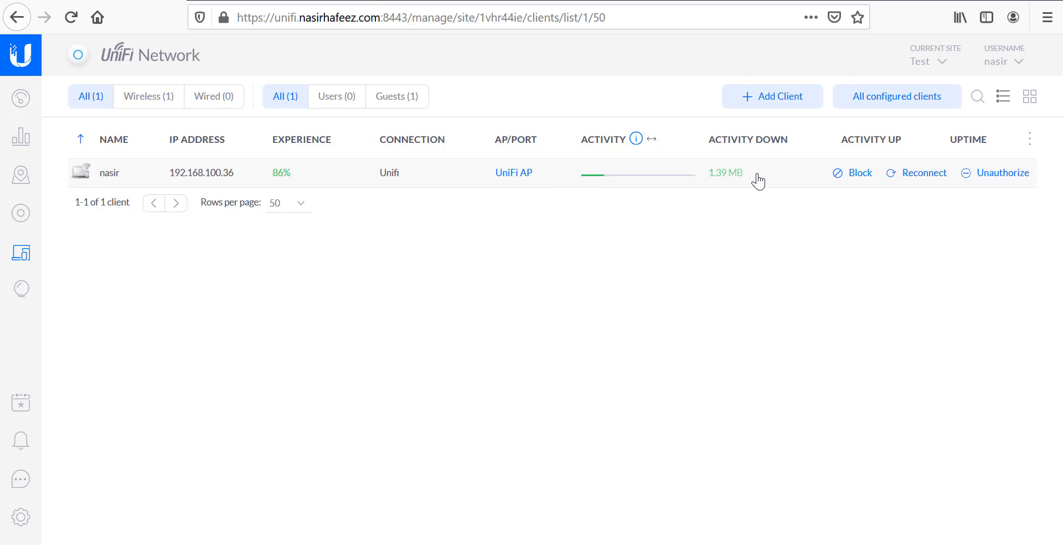
pyautogui.moveTo(785, 177)
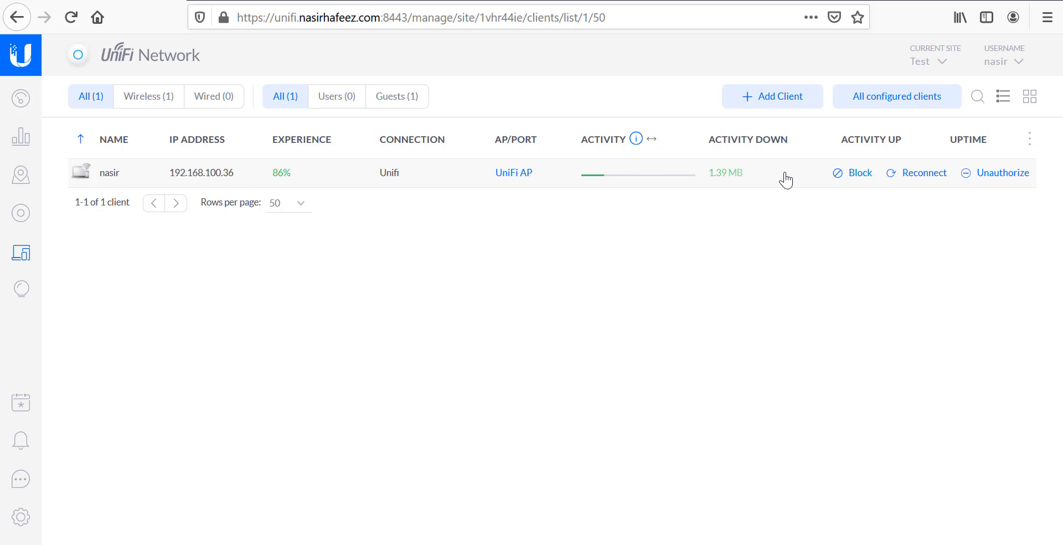
pyautogui.moveTo(811, 171)
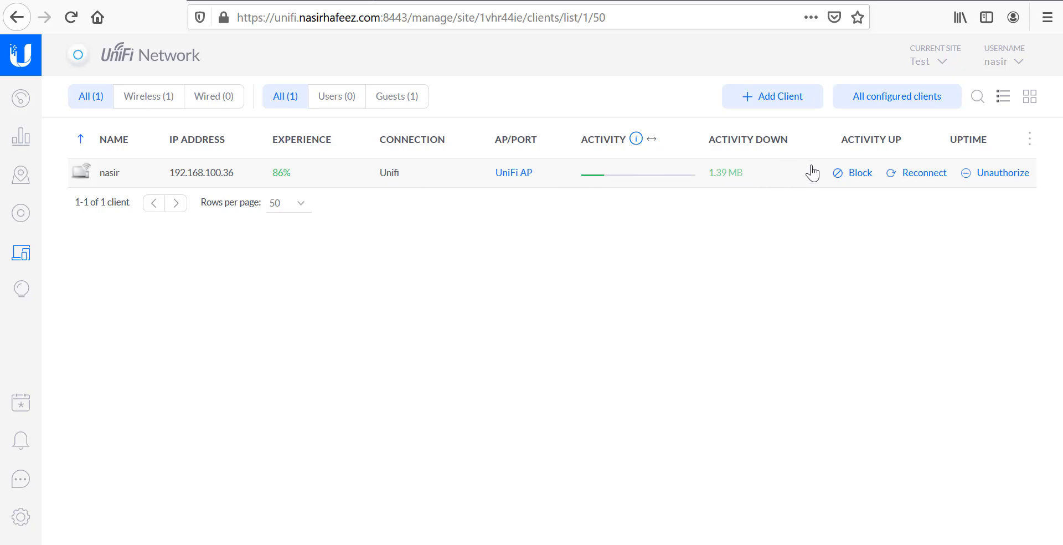
pyautogui.moveTo(1013, 189)
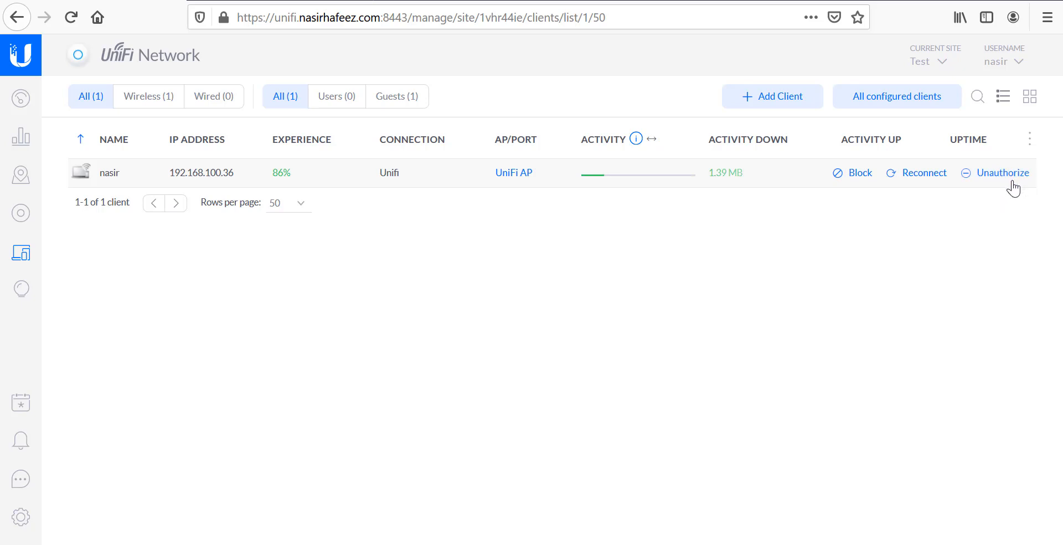
pyautogui.moveTo(1004, 173)
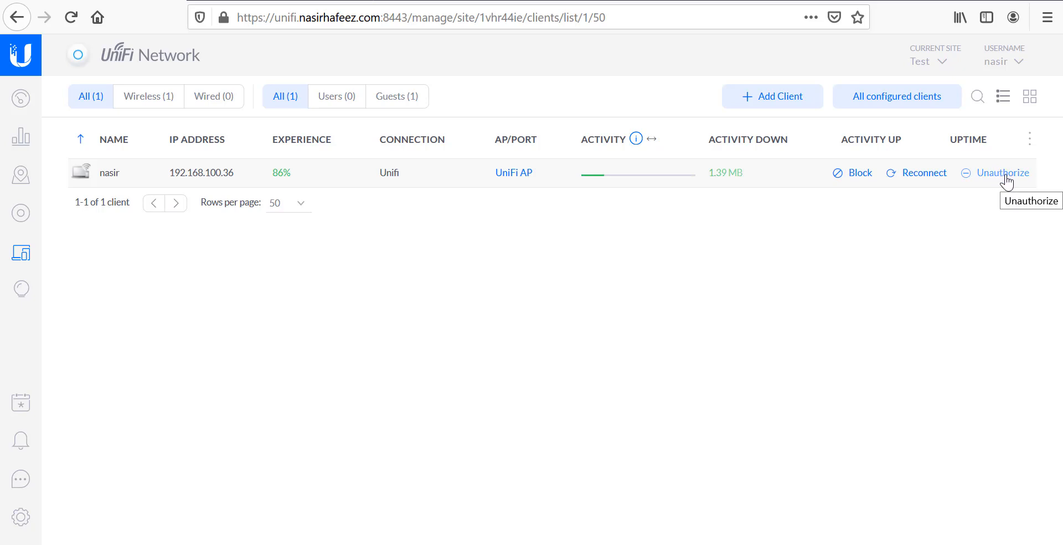